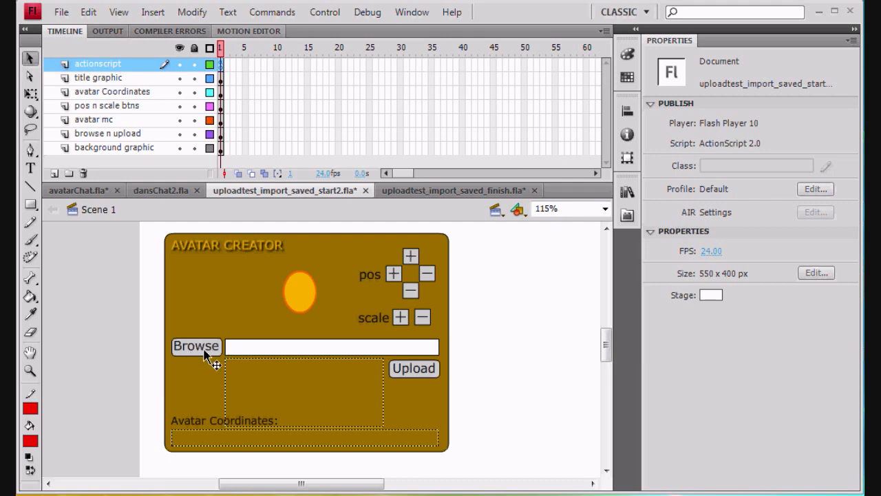
pyautogui.moveTo(269, 353)
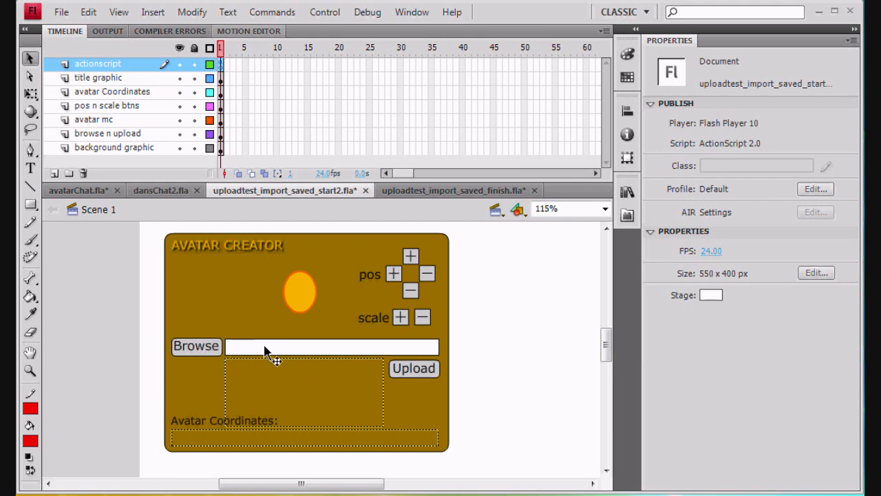
pyautogui.moveTo(405, 369)
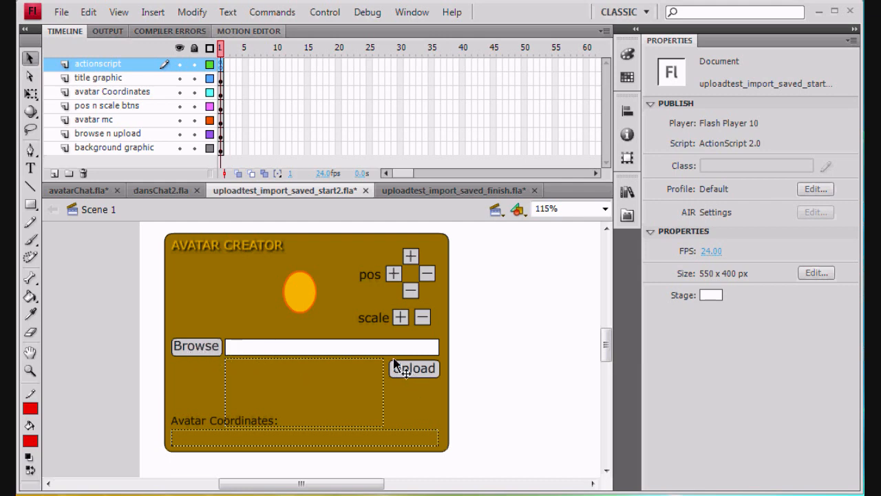
pyautogui.moveTo(388, 396)
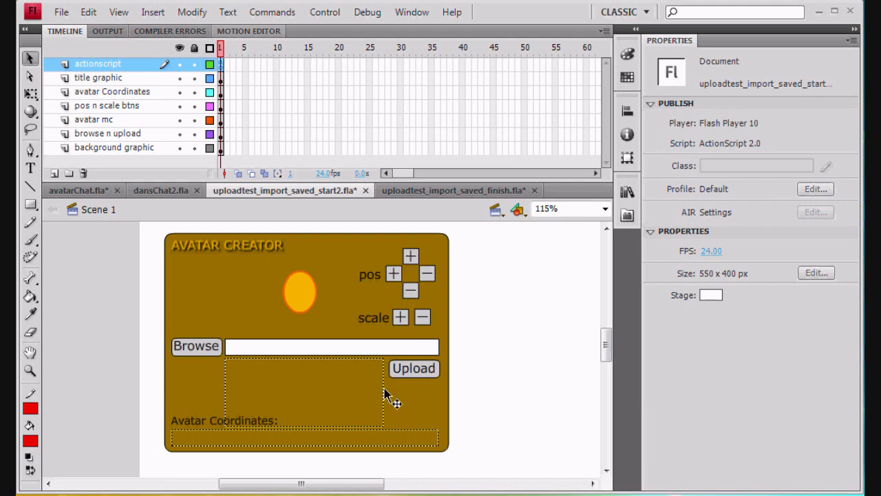
pyautogui.moveTo(286, 337)
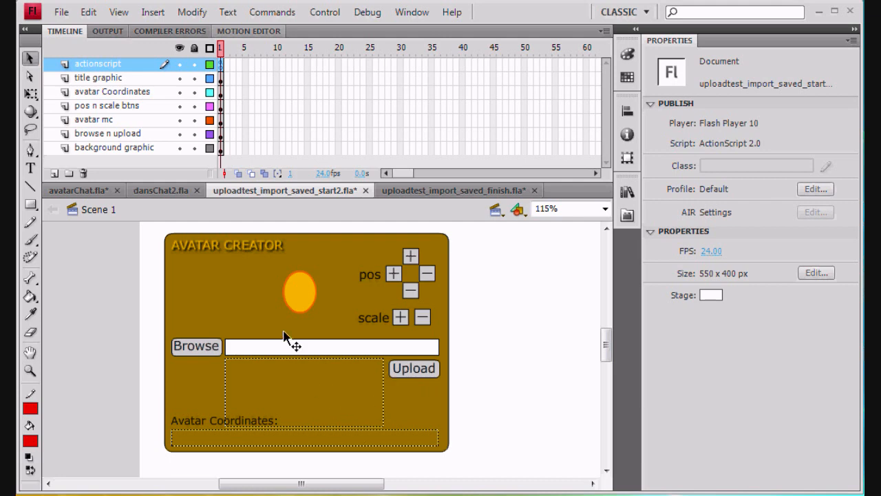
pyautogui.moveTo(329, 305)
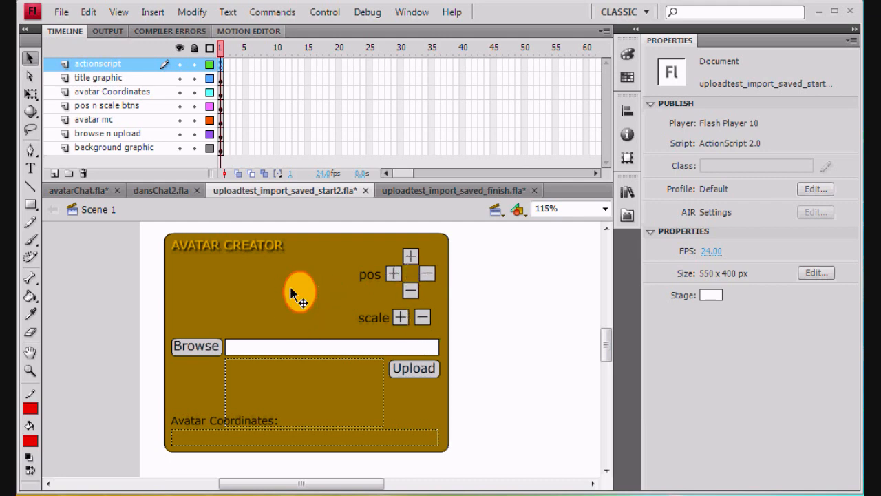
pyautogui.moveTo(338, 287)
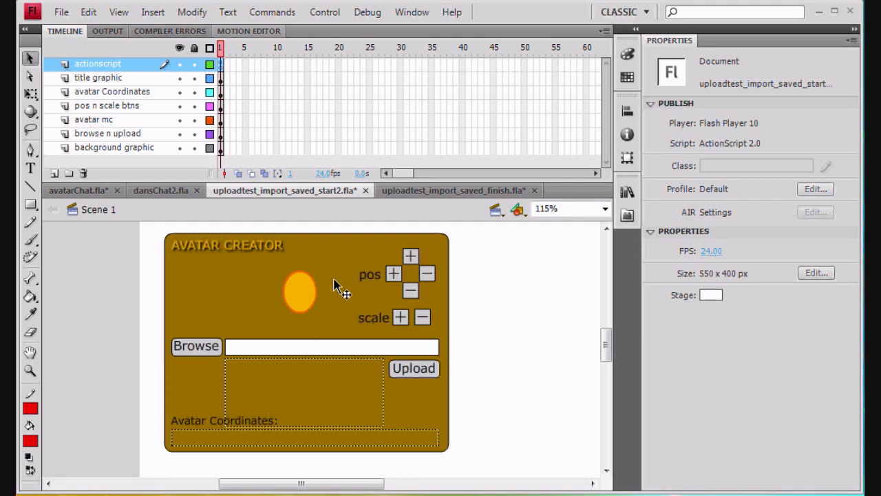
pyautogui.moveTo(231, 74)
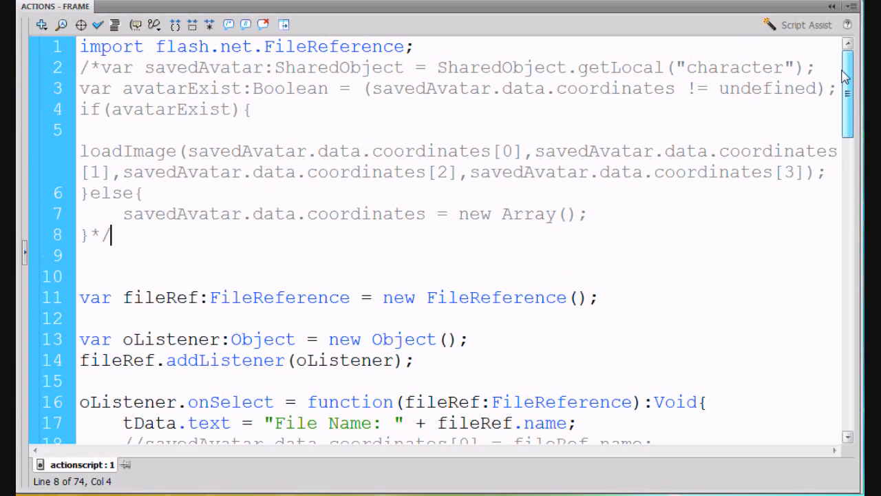
# - Scroll the frame's script to the loadImage function and select its avatarHead clip path
pyautogui.scroll(-3)
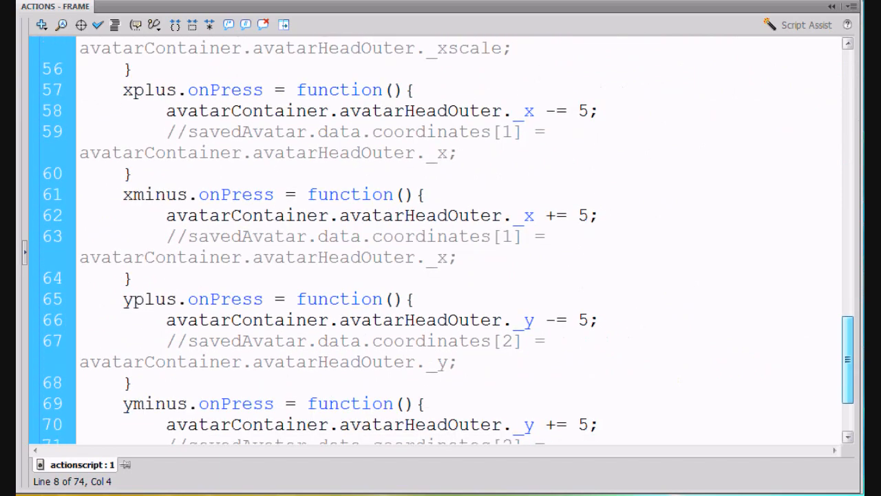
pyautogui.scroll(3)
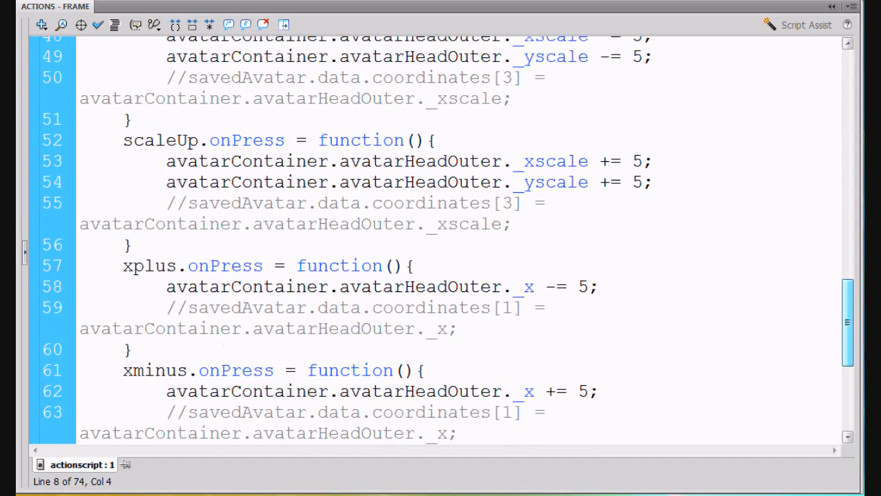
pyautogui.scroll(3)
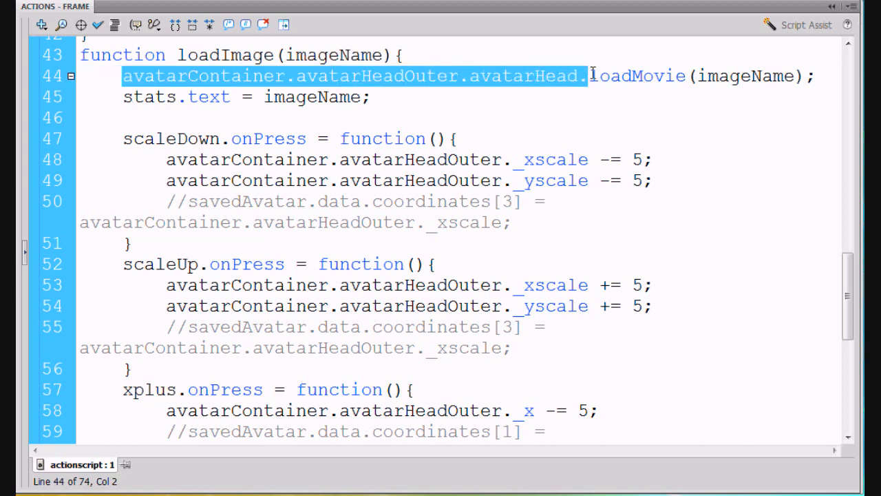
pyautogui.doubleClick(634, 76)
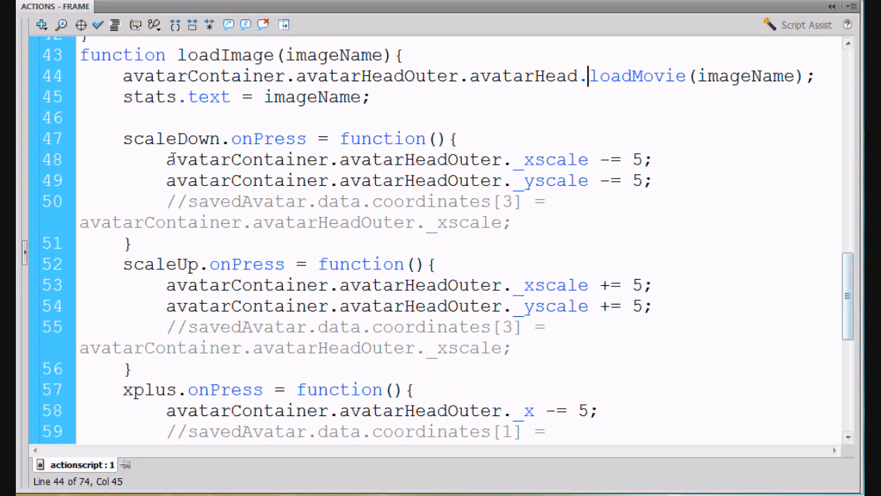
pyautogui.doubleClick(171, 137)
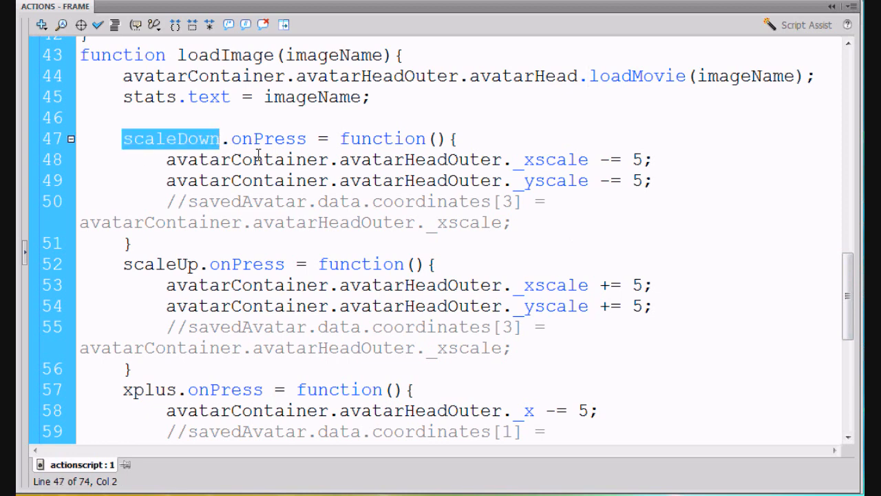
pyautogui.moveTo(453, 138)
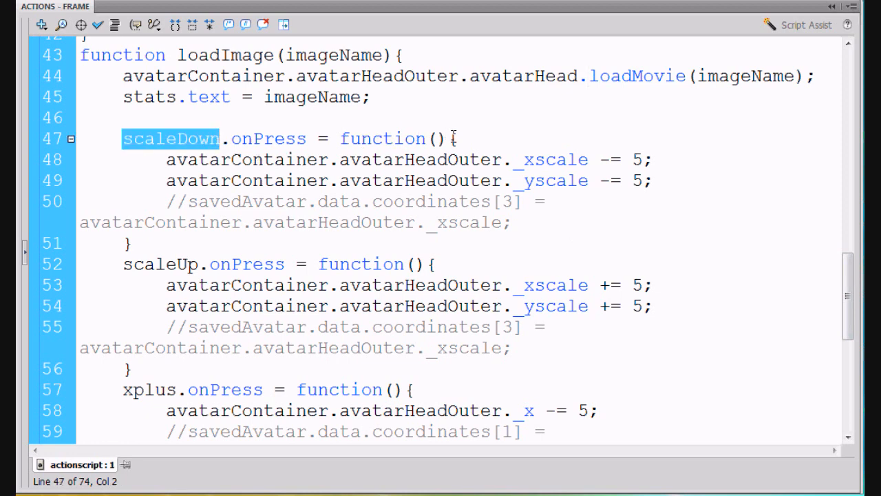
pyautogui.moveTo(181, 159)
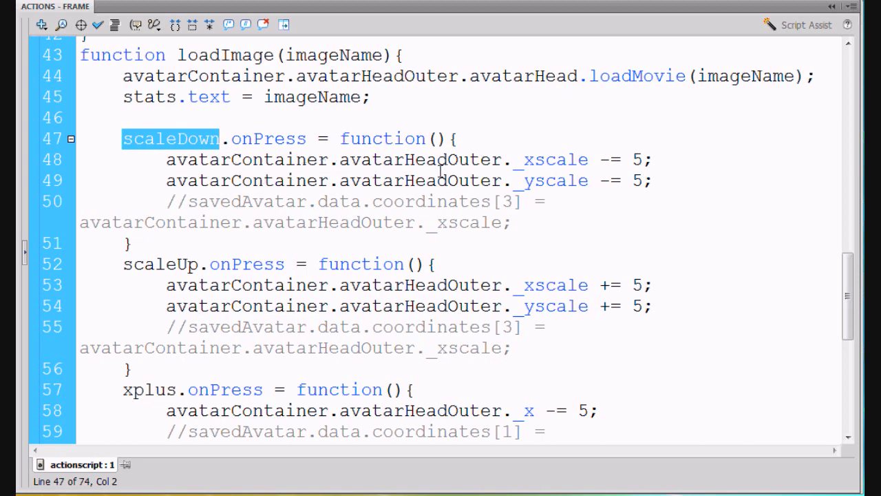
pyautogui.moveTo(233, 154)
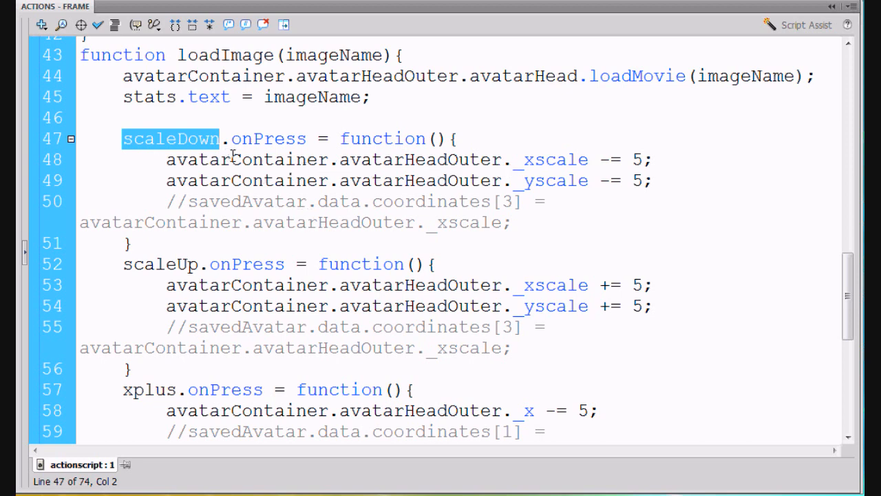
pyautogui.moveTo(485, 164)
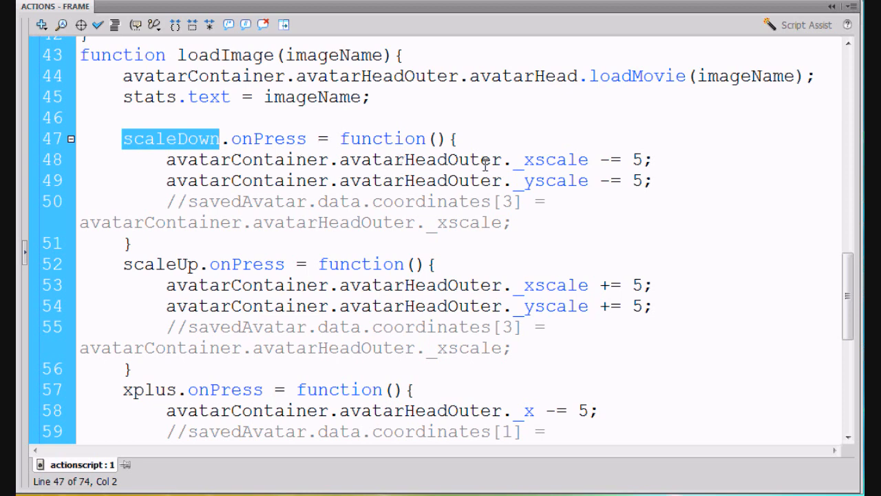
pyautogui.moveTo(612, 160)
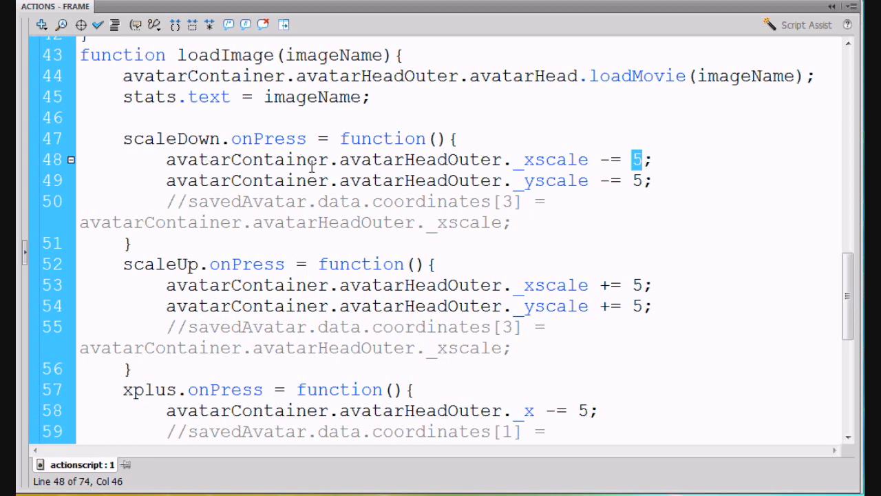
pyautogui.moveTo(317, 237)
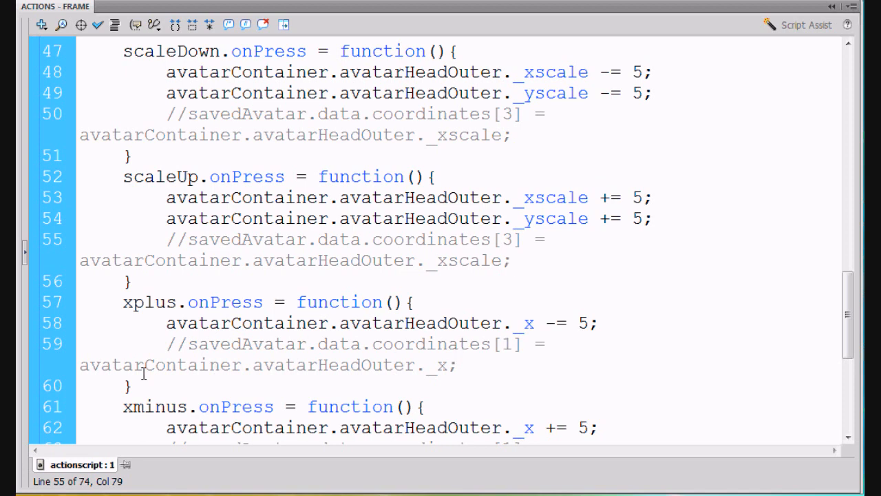
# - Scroll down to the scaleUp, xplus, xminus and yplus handlers and select the scaleUp button name
pyautogui.click(510, 261)
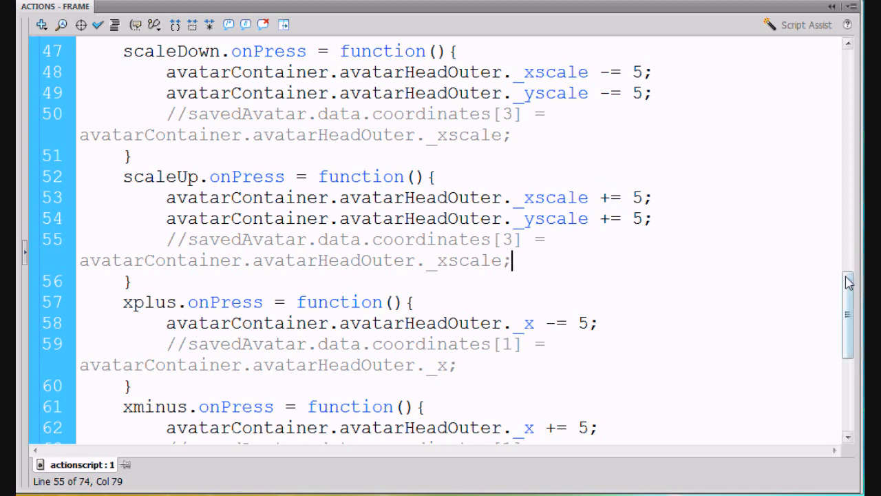
pyautogui.scroll(-3)
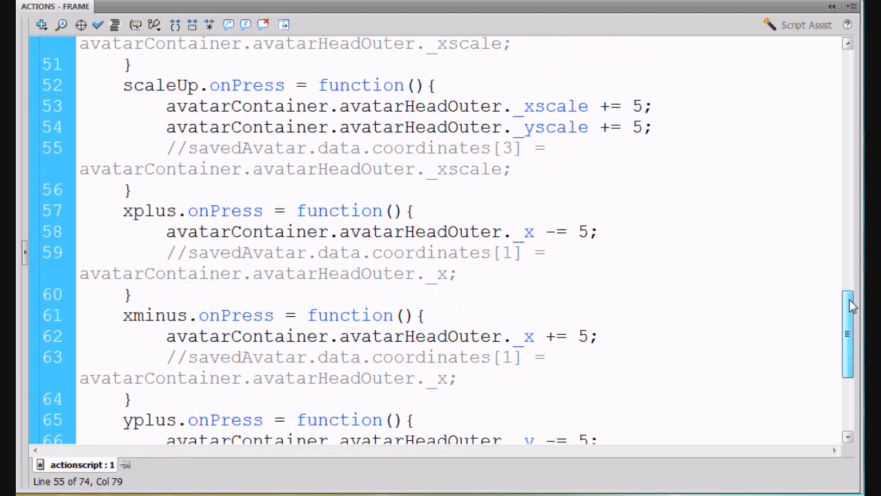
pyautogui.scroll(-3)
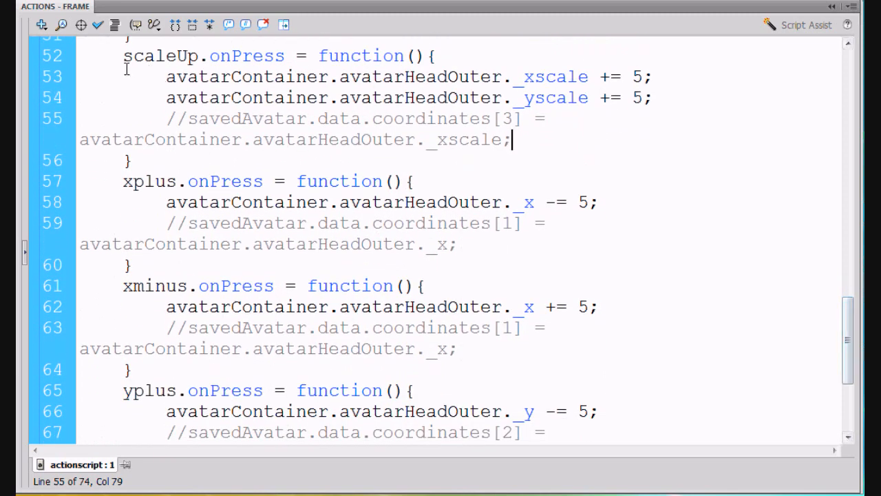
pyautogui.click(182, 55)
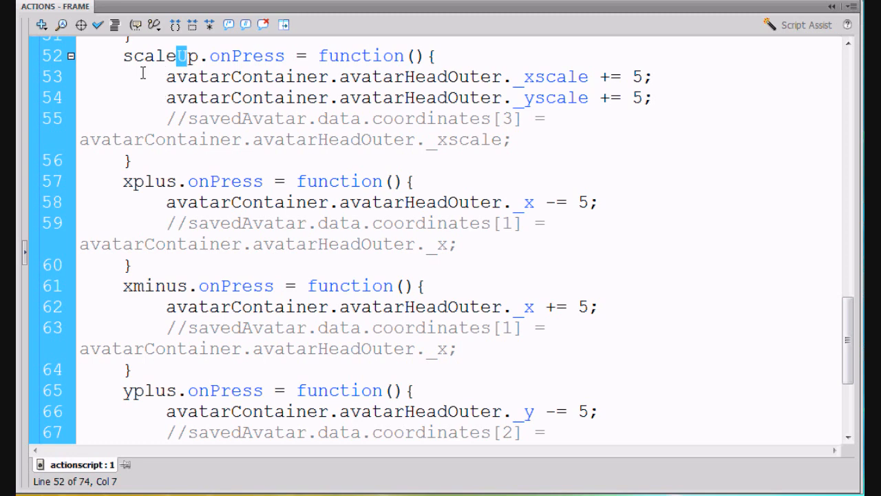
pyautogui.moveTo(121, 181)
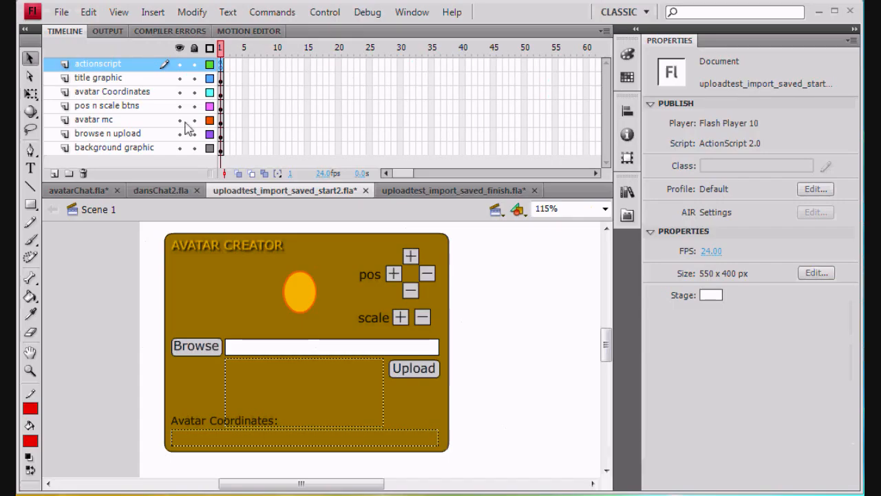
pyautogui.click(394, 273)
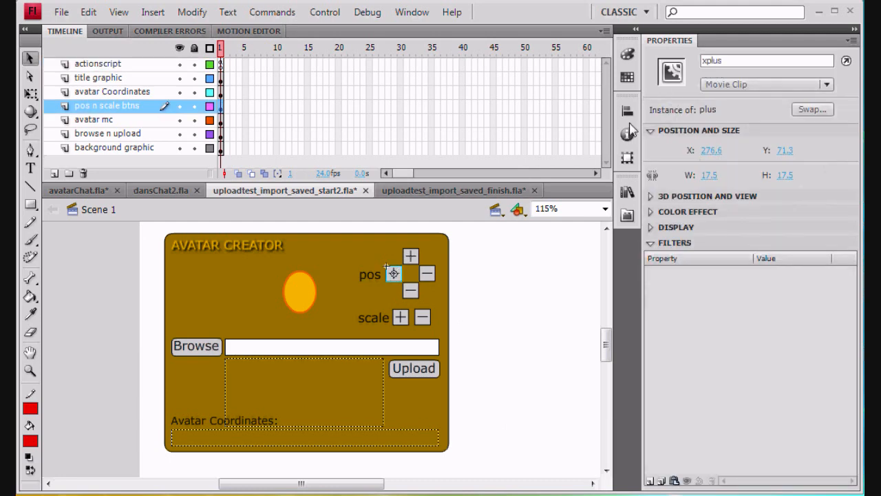
pyautogui.click(399, 317)
pyautogui.write('scaleUp')
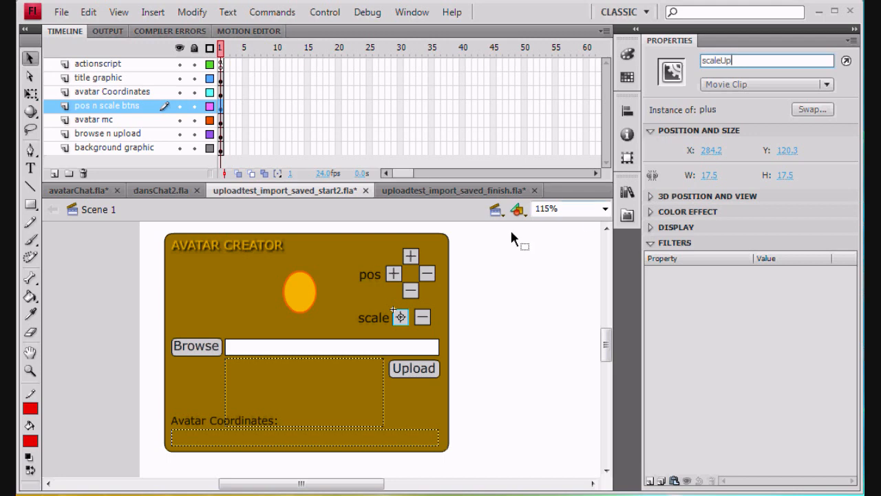
pyautogui.click(410, 273)
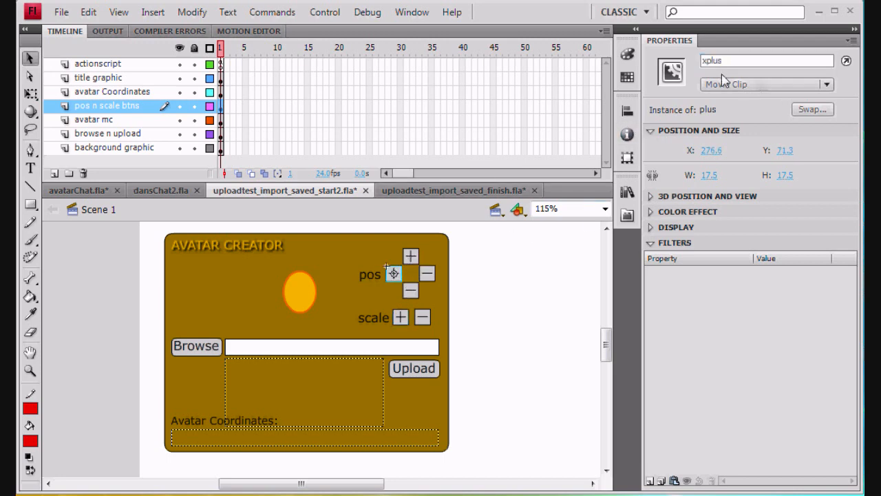
pyautogui.tripleClick(766, 61)
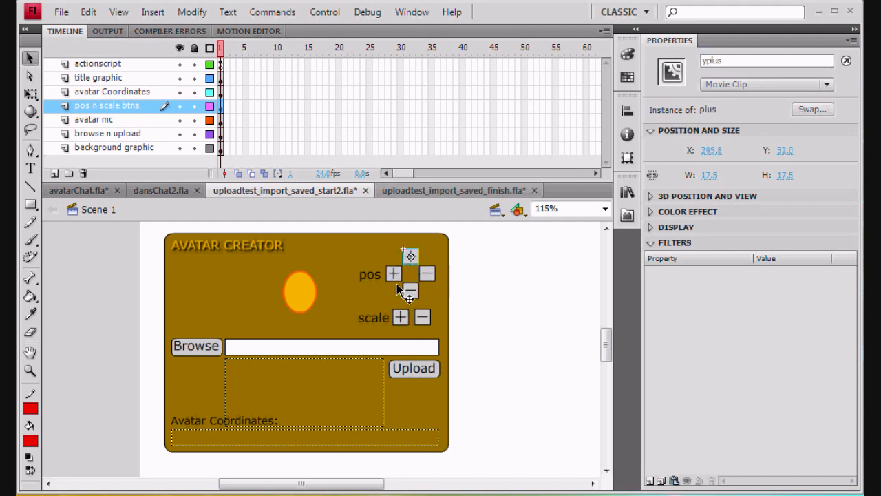
pyautogui.click(411, 290)
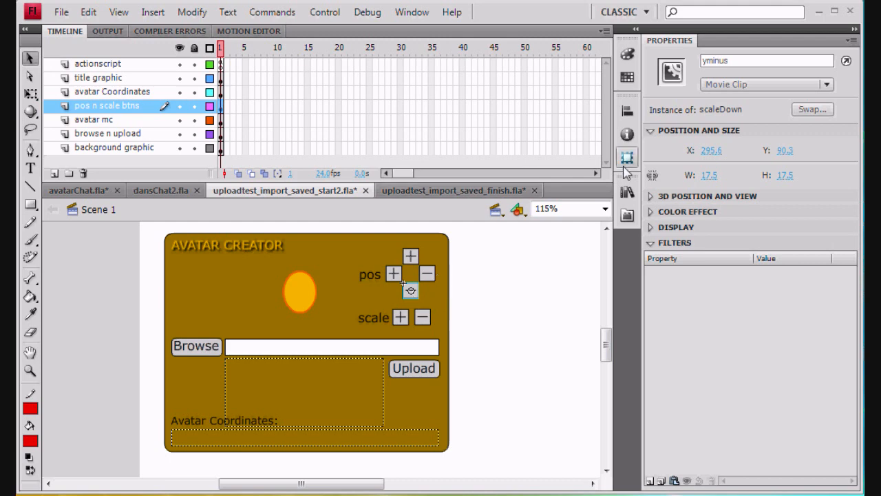
pyautogui.moveTo(675, 145)
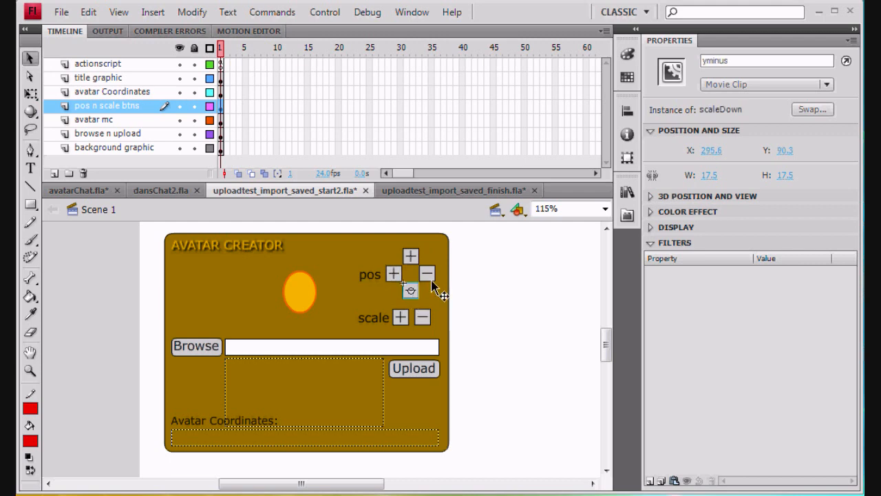
pyautogui.click(427, 273)
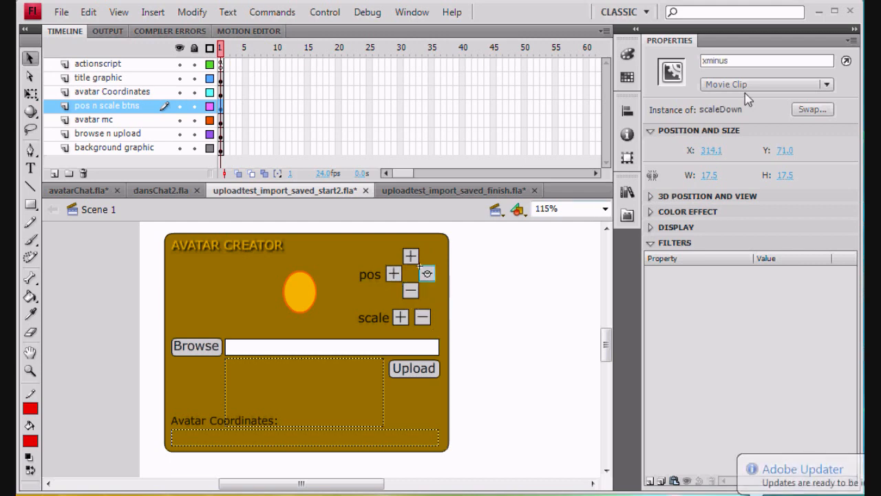
pyautogui.click(421, 316)
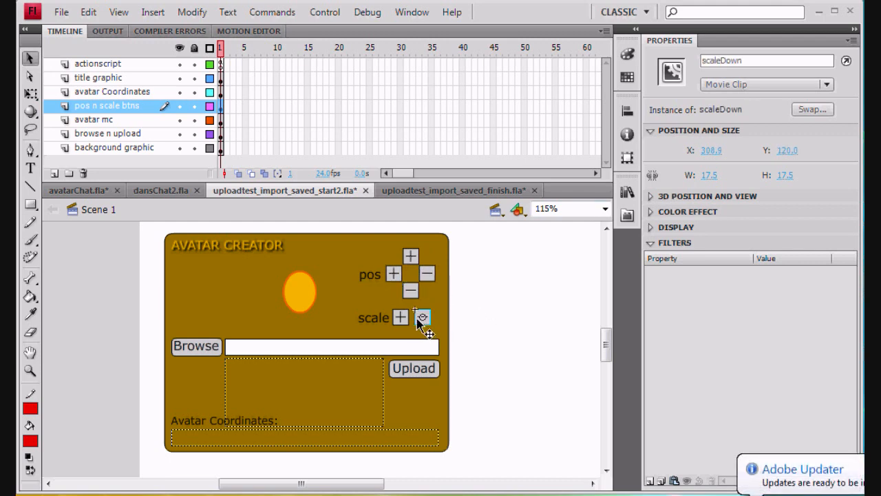
pyautogui.click(413, 369)
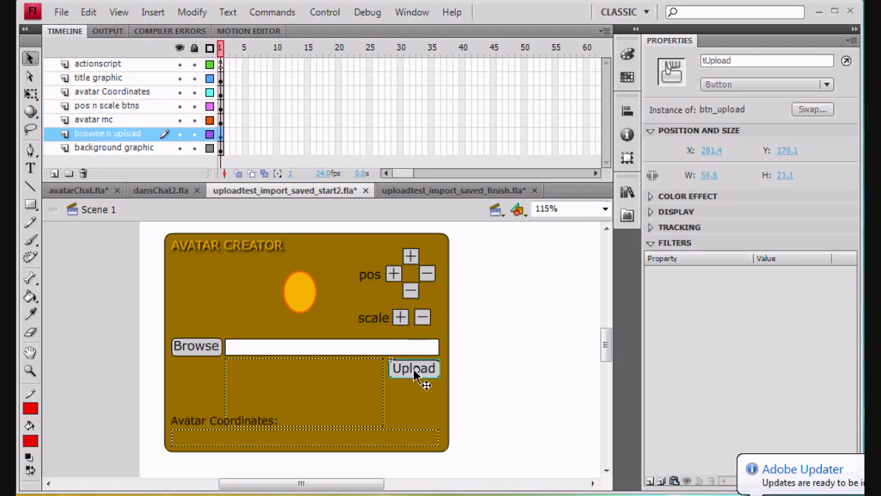
pyautogui.click(196, 345)
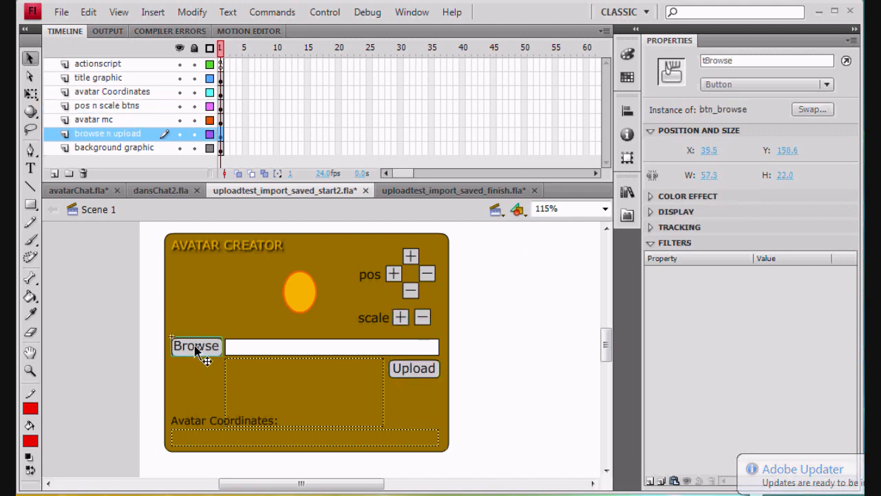
pyautogui.click(399, 317)
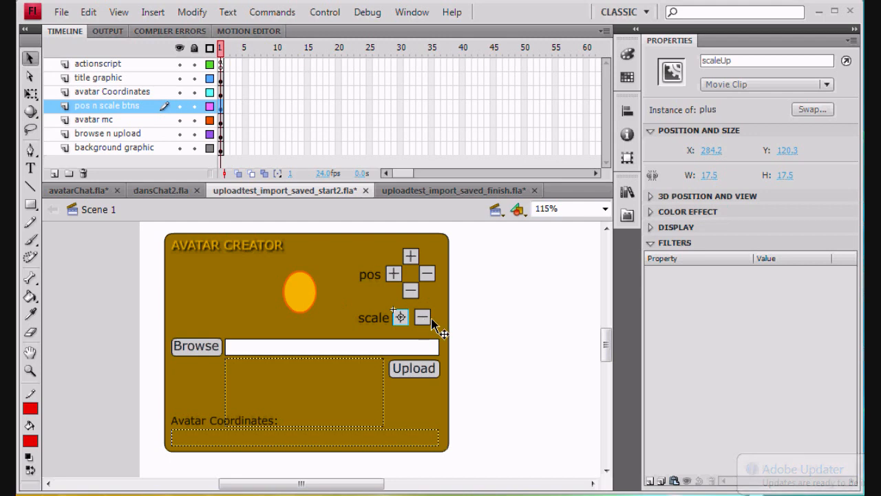
pyautogui.click(423, 316)
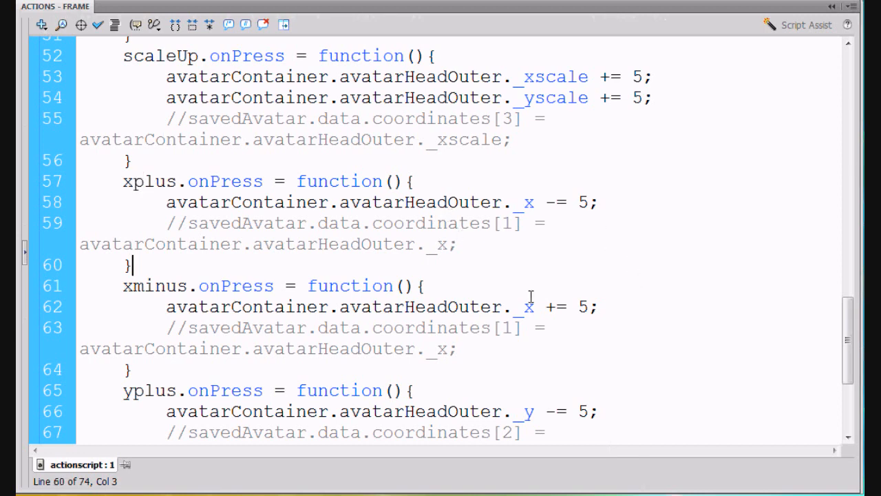
pyautogui.moveTo(209, 201)
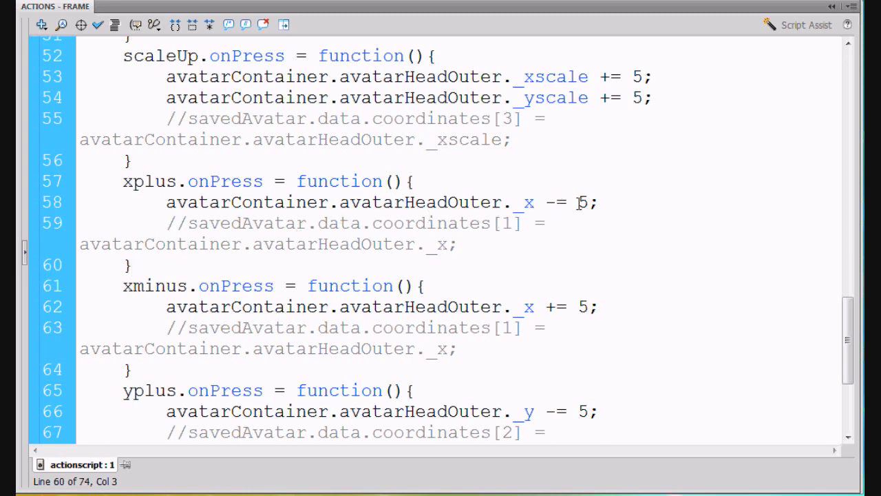
# - Review the xplus x-decrement and yminus y-increment lines in the onPress handlers
pyautogui.click(131, 264)
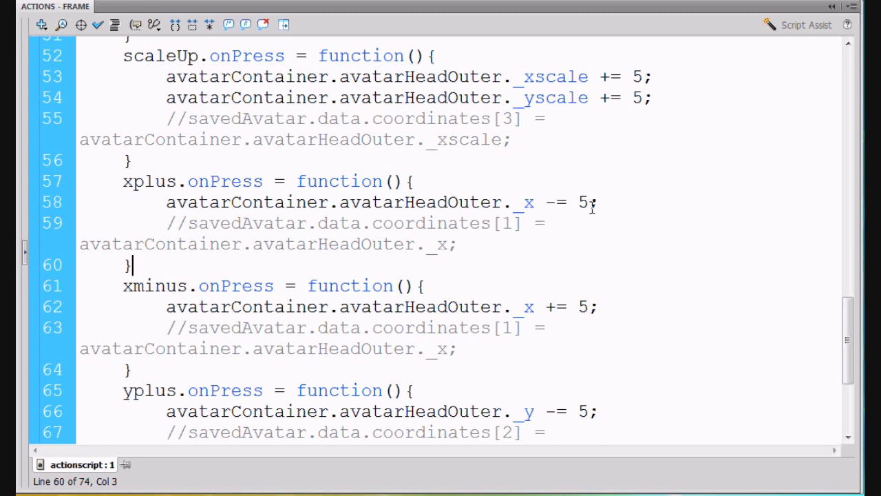
pyautogui.moveTo(534, 314)
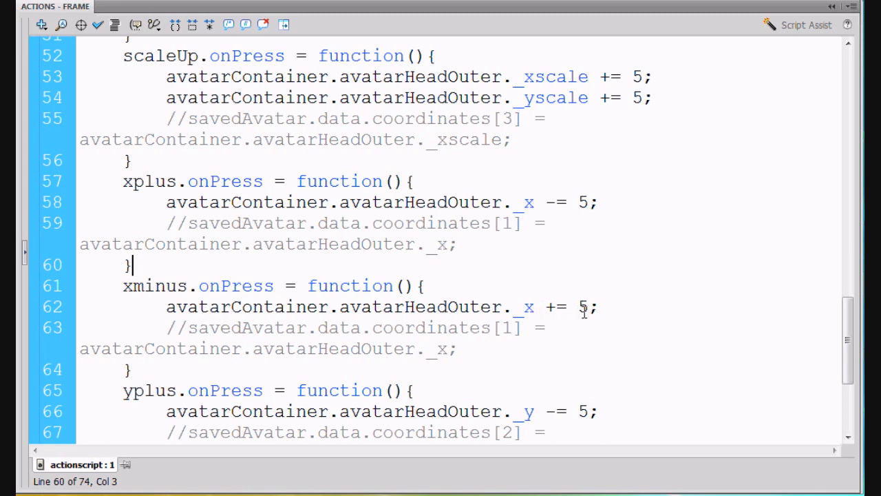
pyautogui.scroll(-3)
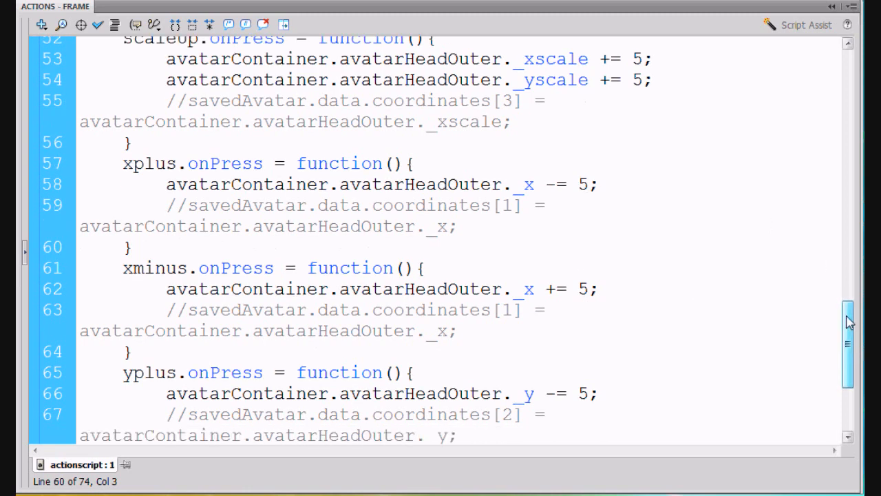
pyautogui.scroll(-3)
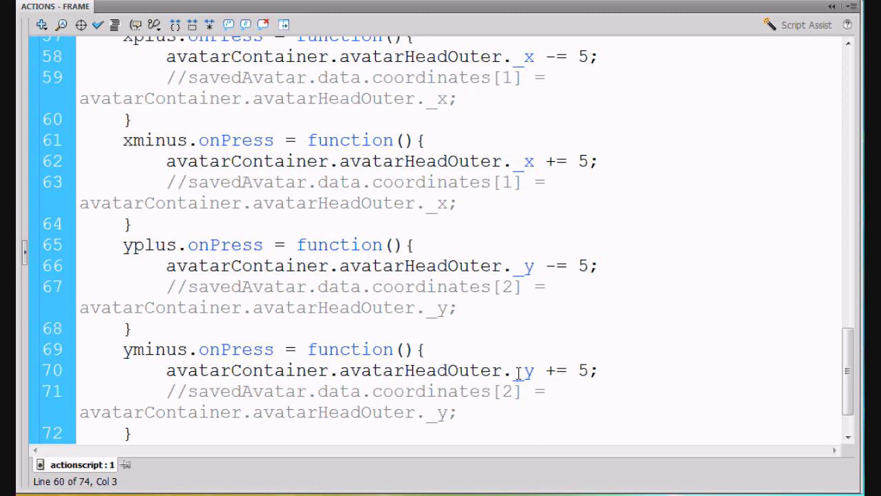
pyautogui.click(512, 266)
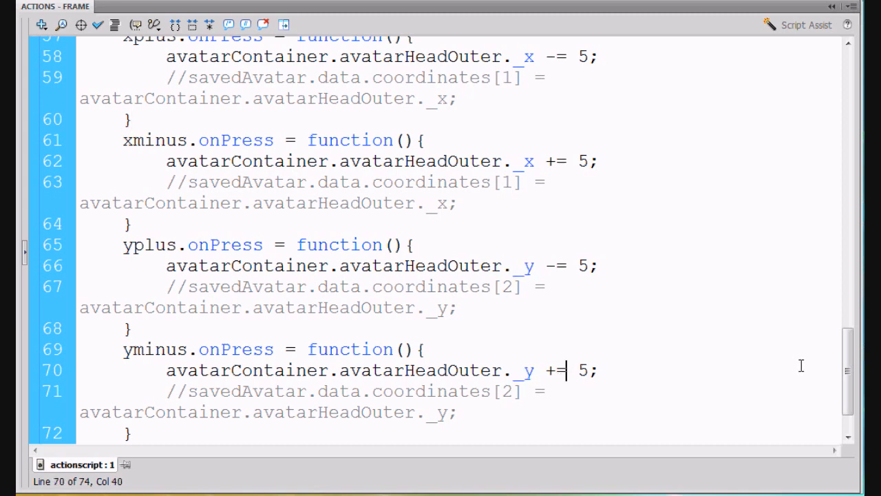
pyautogui.scroll(-3)
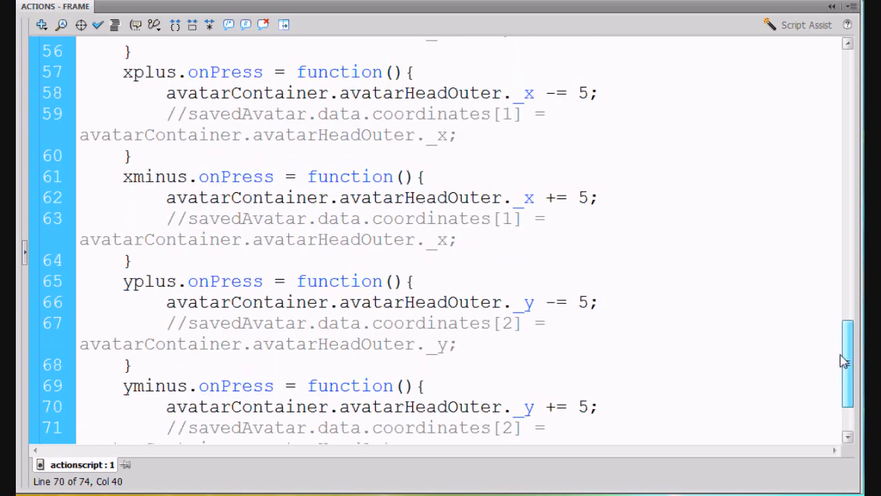
pyautogui.scroll(3)
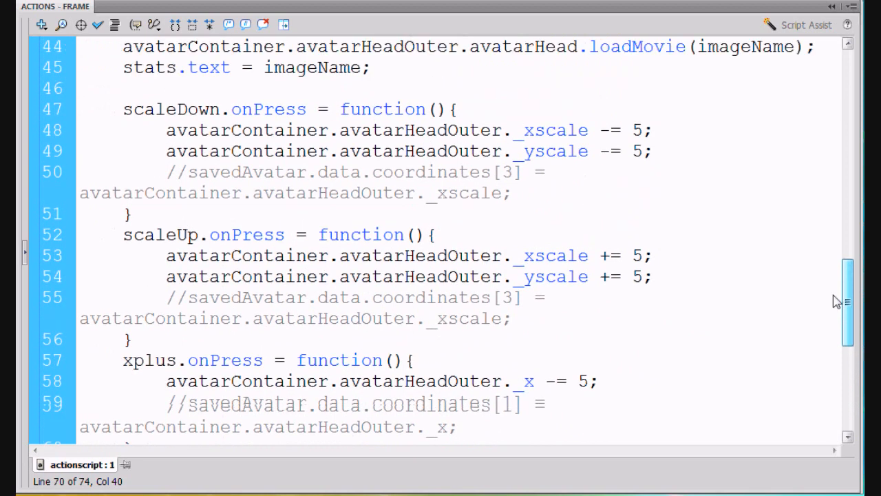
pyautogui.scroll(3)
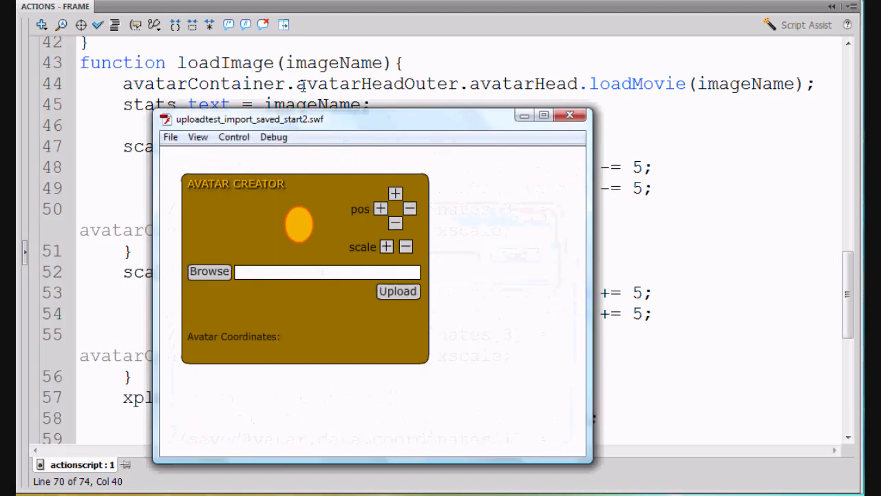
pyautogui.moveTo(570, 116)
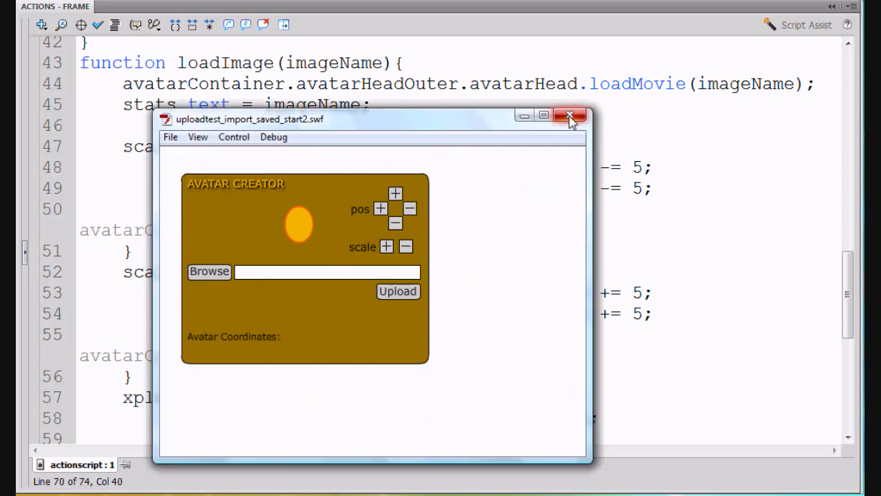
pyautogui.moveTo(571, 116)
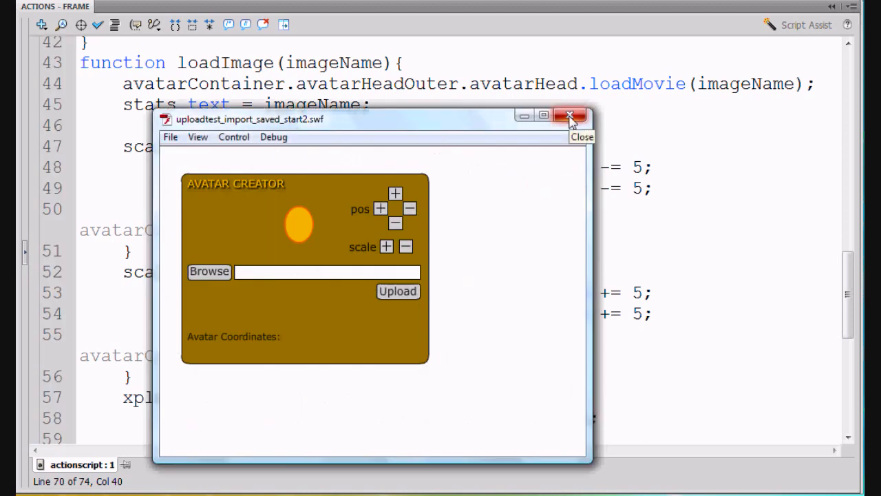
# - Close the Avatar Creator test movie preview window
pyautogui.click(570, 116)
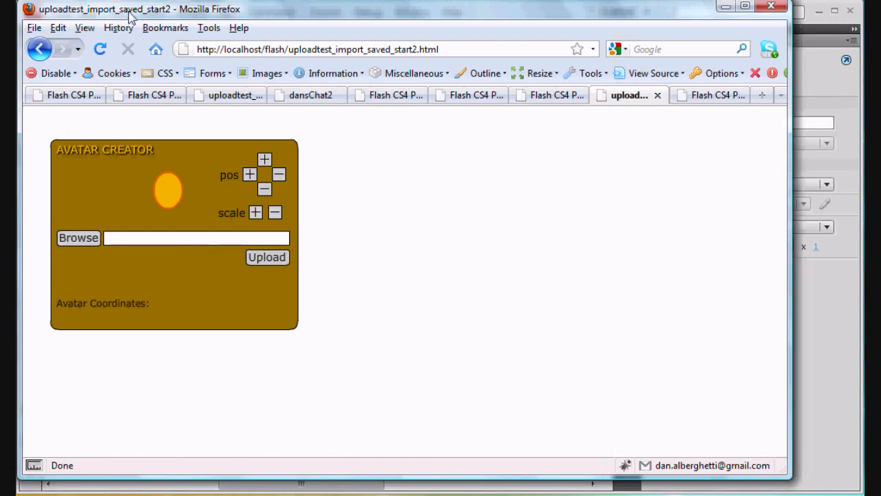
# - Reload the Avatar Creator page, browse to 094955.jpg and upload it as the avatar head
pyautogui.click(100, 50)
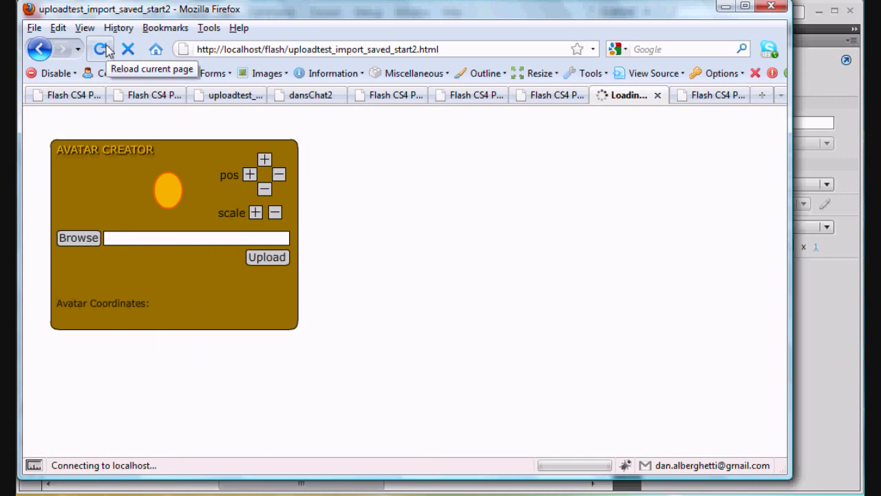
pyautogui.click(100, 49)
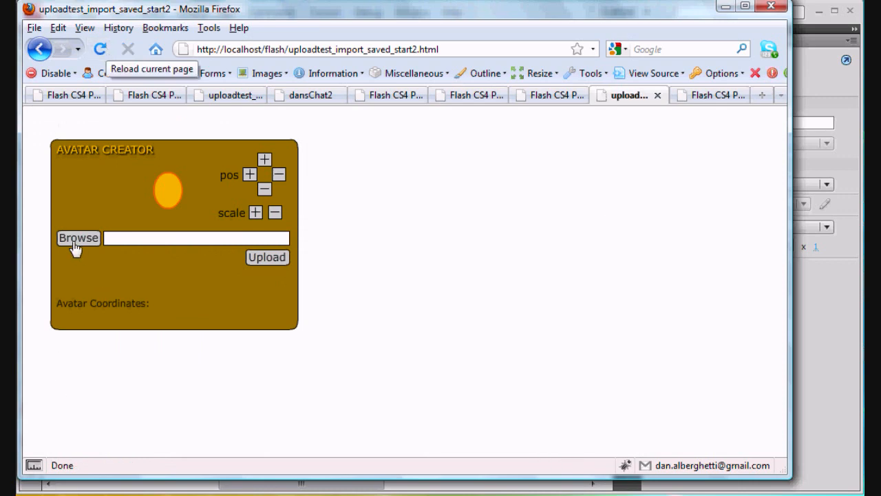
pyautogui.click(77, 237)
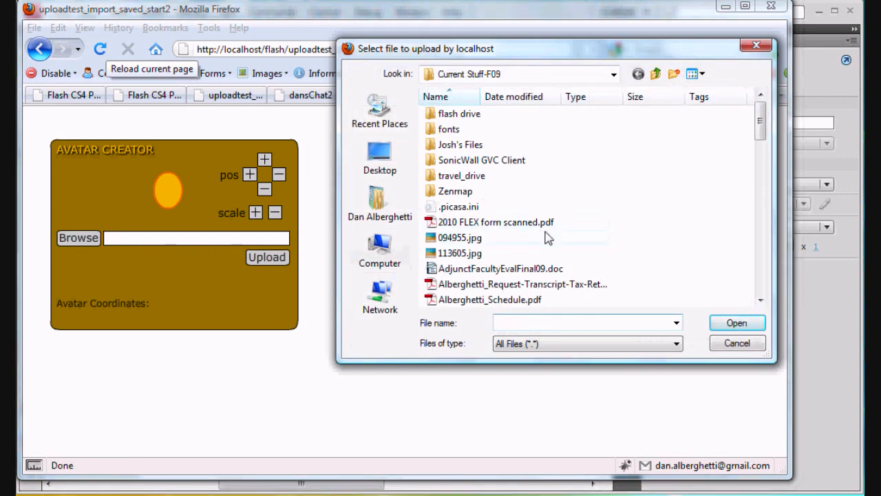
pyautogui.click(460, 237)
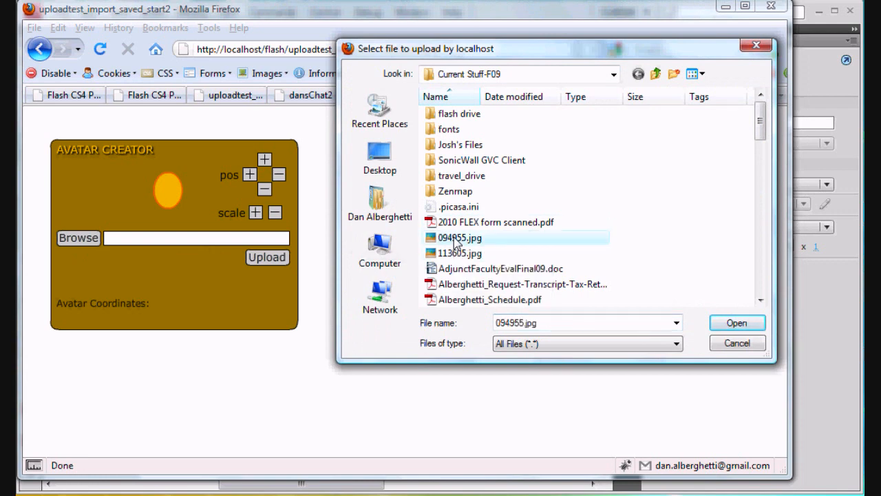
pyautogui.click(736, 322)
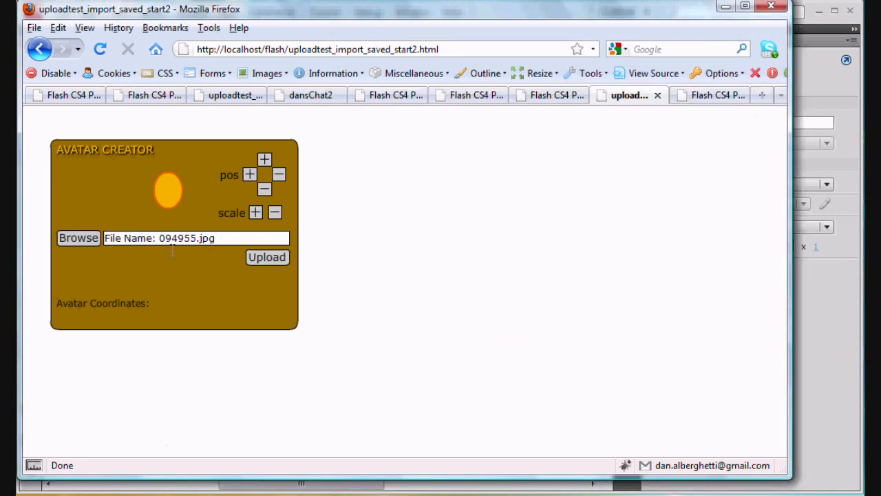
pyautogui.click(267, 258)
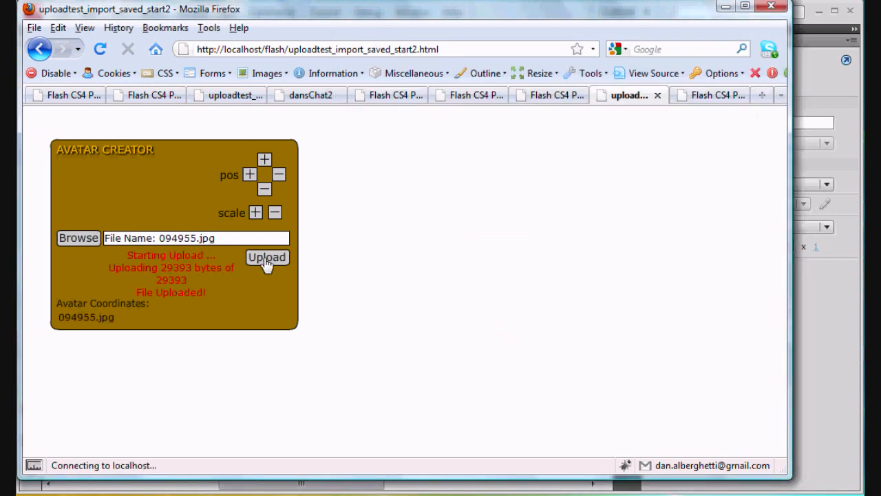
pyautogui.click(268, 258)
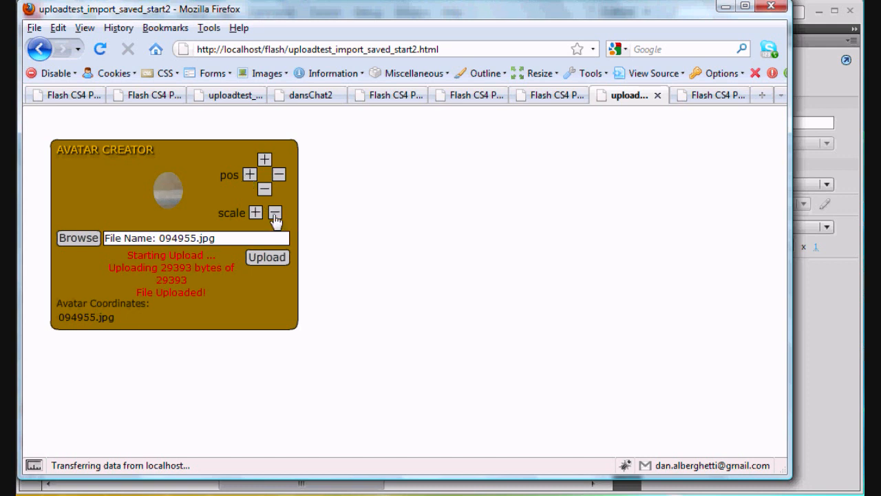
# - Shrink the uploaded avatar head with the scale minus button and shift it with the pos buttons
pyautogui.click(275, 212)
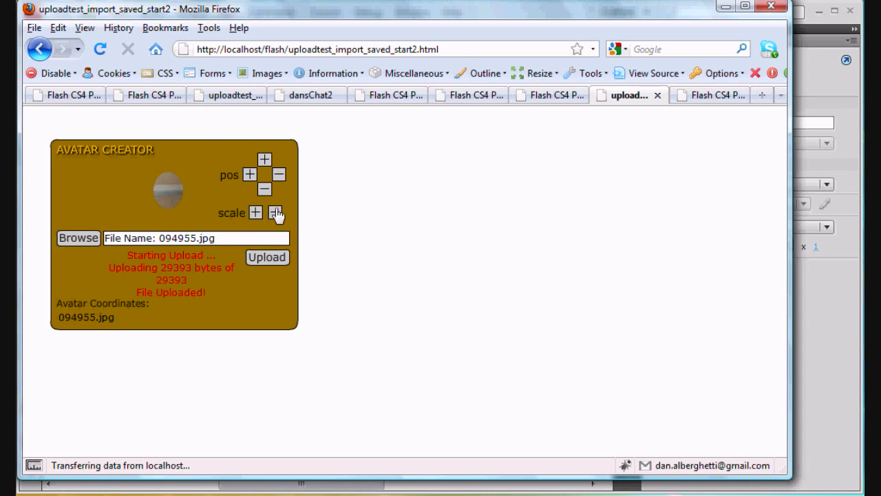
pyautogui.click(275, 212)
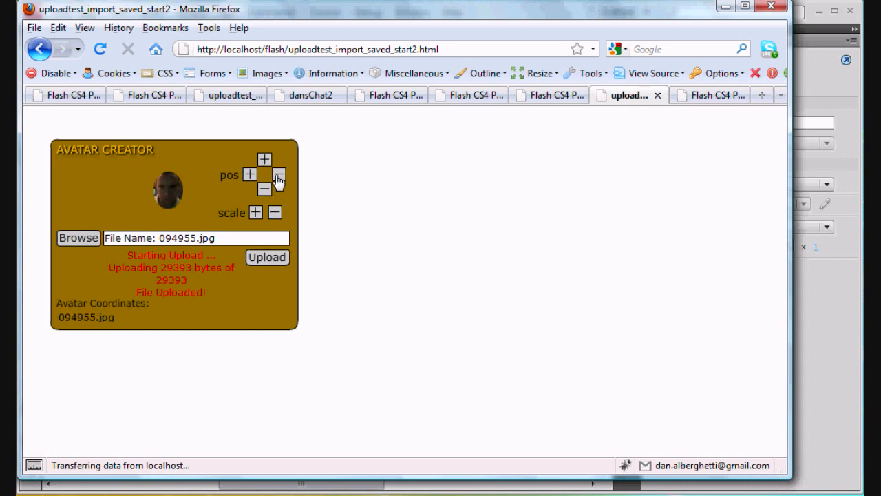
pyautogui.click(275, 176)
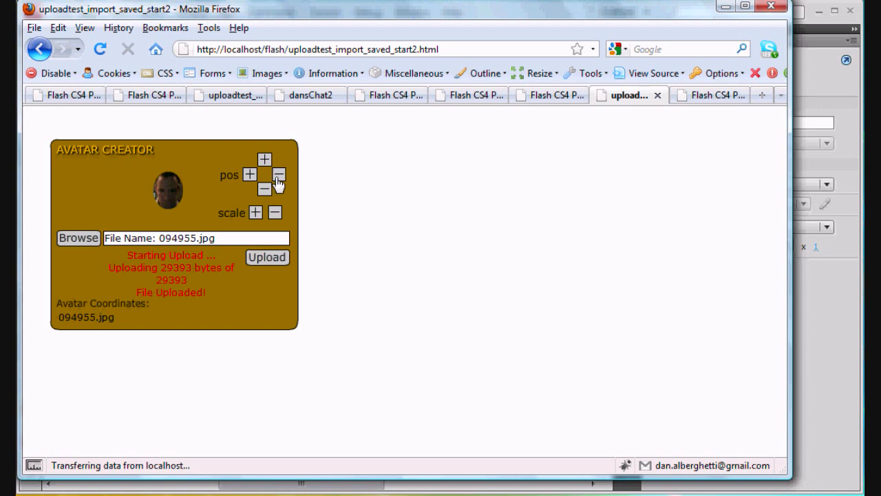
pyautogui.moveTo(184, 303)
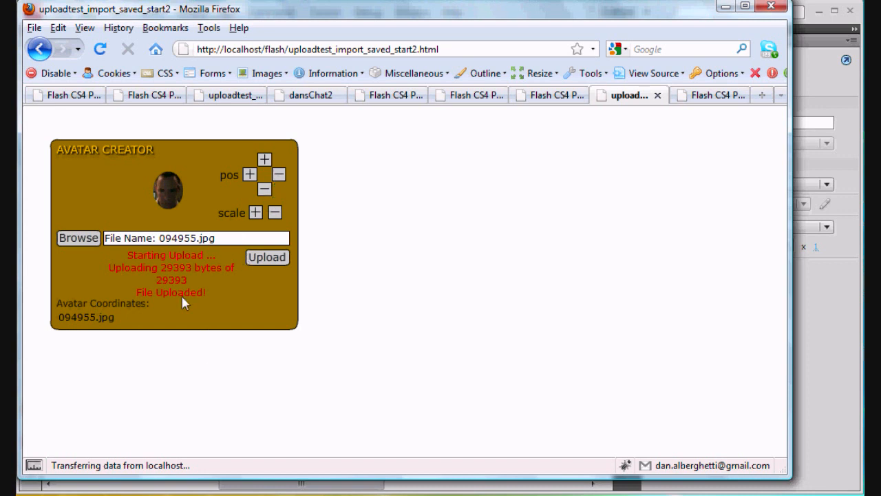
pyautogui.moveTo(193, 129)
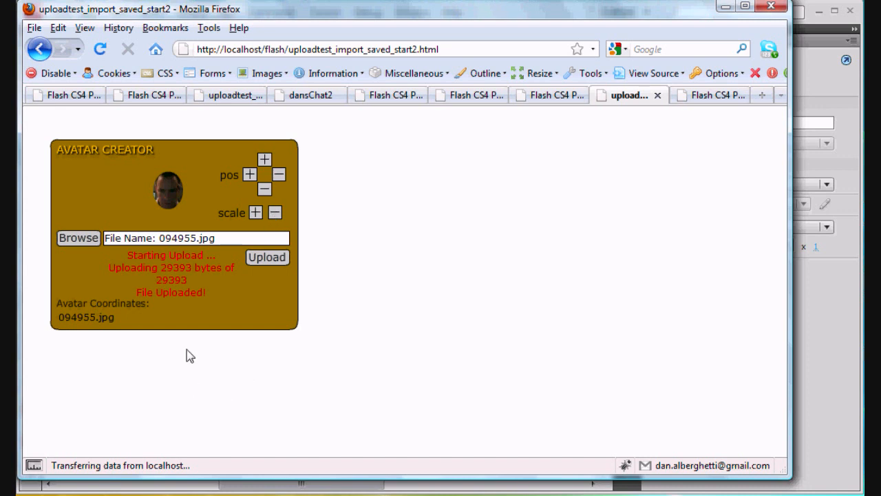
pyautogui.moveTo(220, 277)
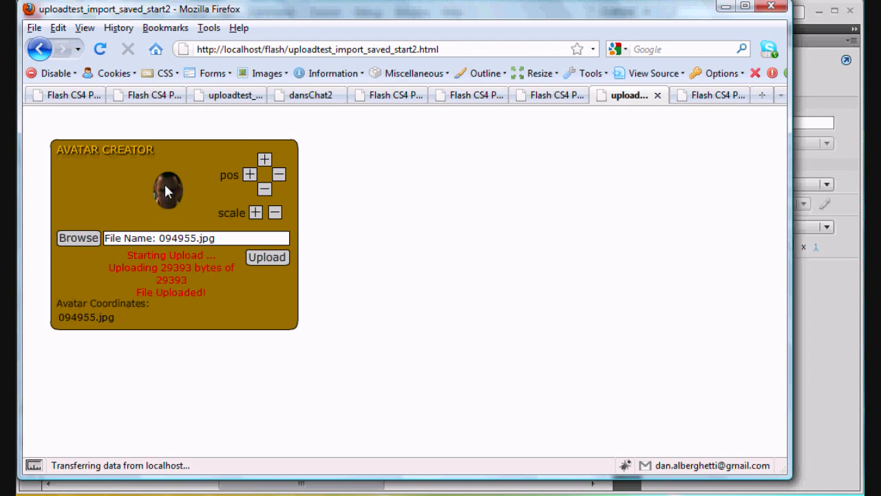
pyautogui.click(274, 212)
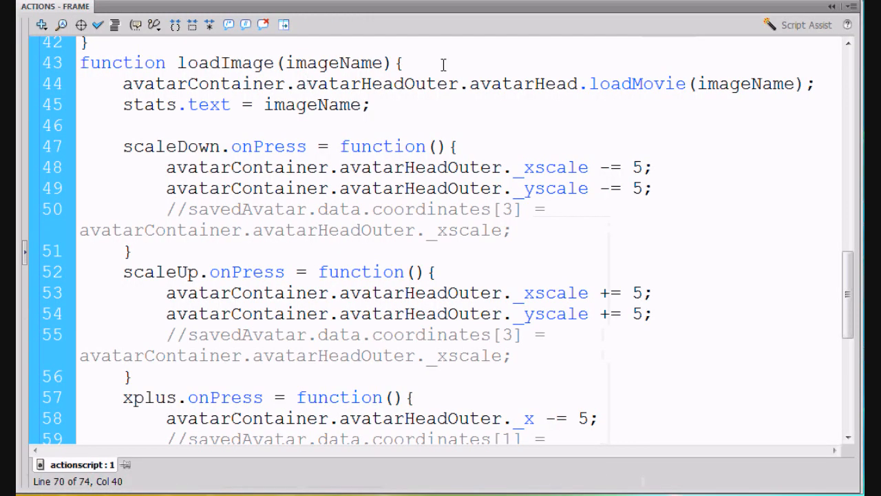
# - Move the /* opener below the savedAvatar SharedObject 'character' line, then start uncommenting the avatarExist block
pyautogui.scroll(3)
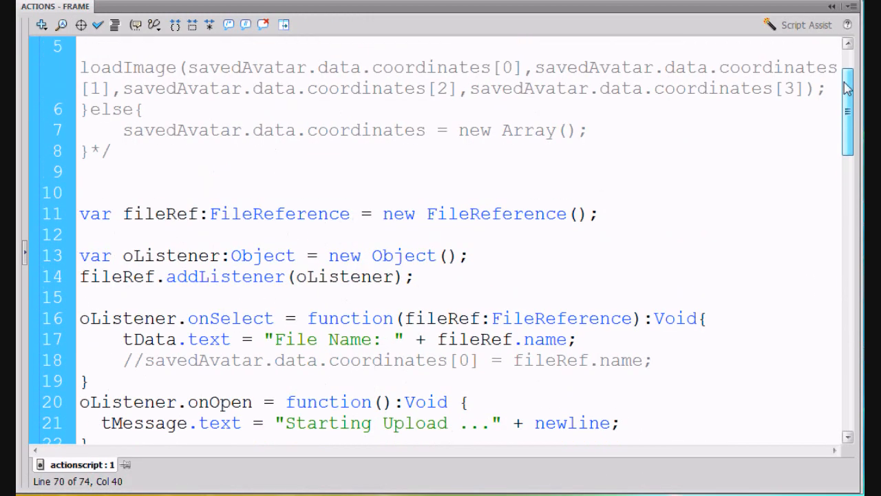
pyautogui.scroll(3)
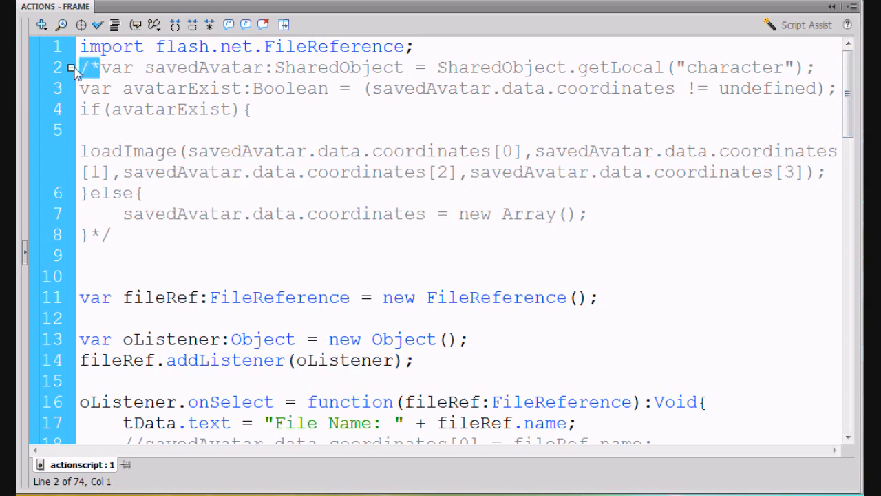
pyautogui.click(71, 67)
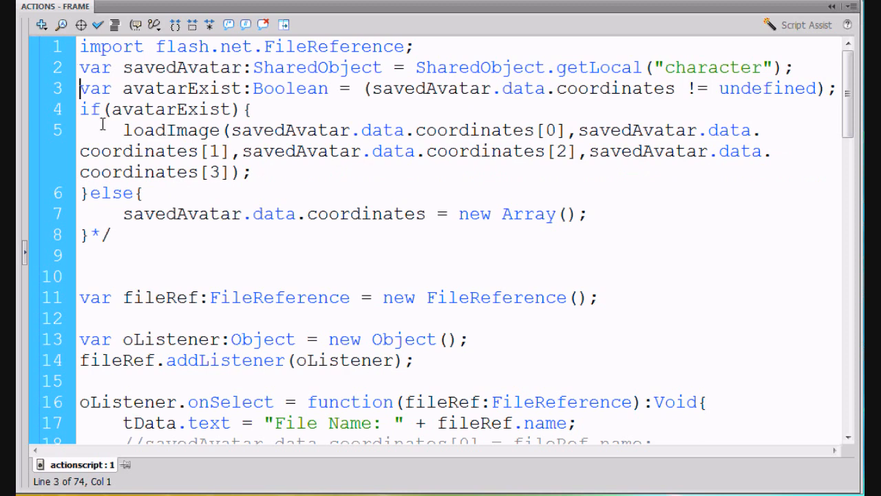
pyautogui.write('/*')
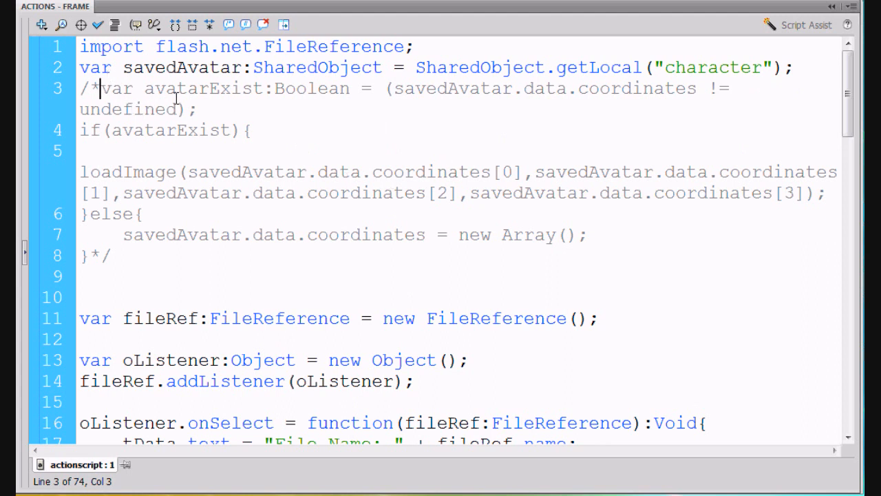
pyautogui.doubleClick(182, 66)
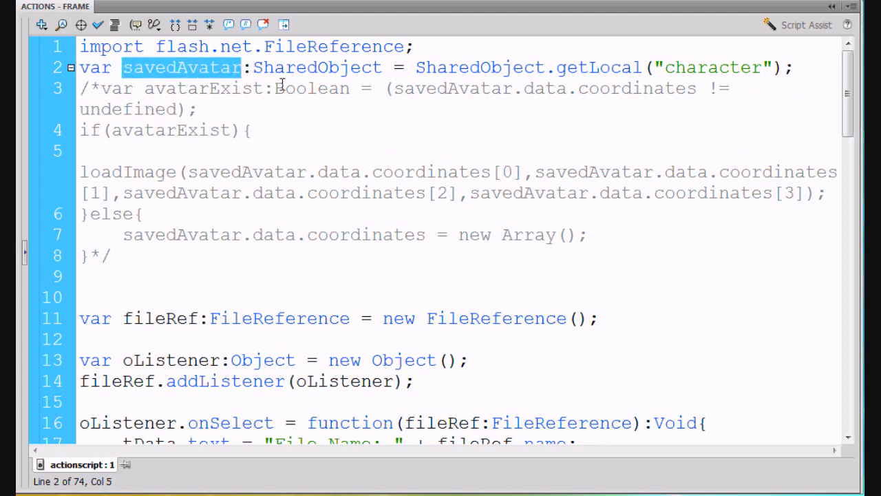
pyautogui.moveTo(351, 79)
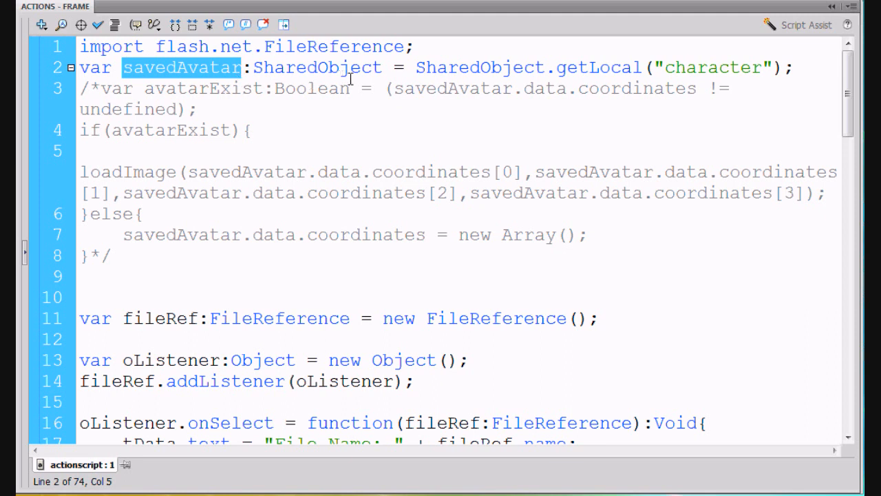
pyautogui.moveTo(428, 79)
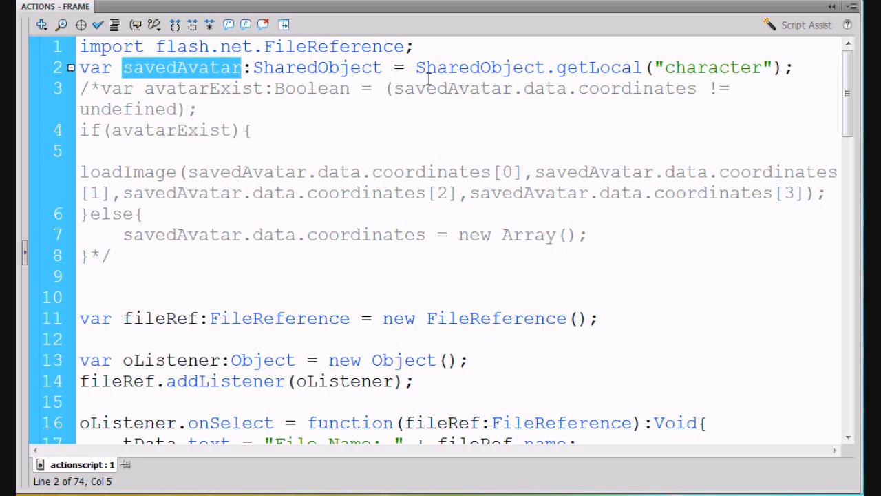
pyautogui.doubleClick(457, 66)
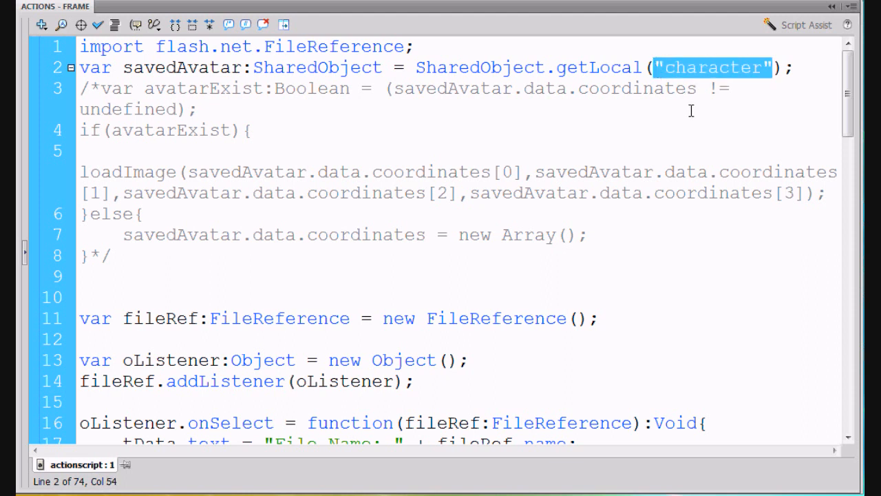
pyautogui.moveTo(529, 51)
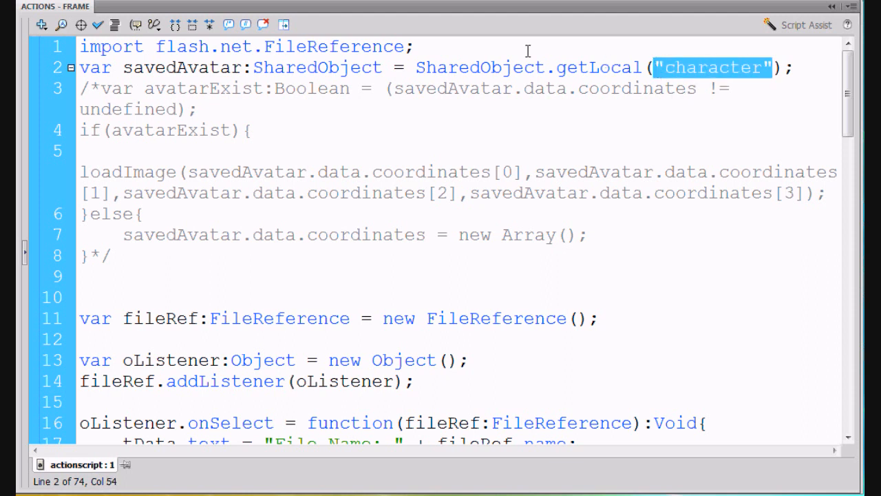
pyautogui.moveTo(622, 68)
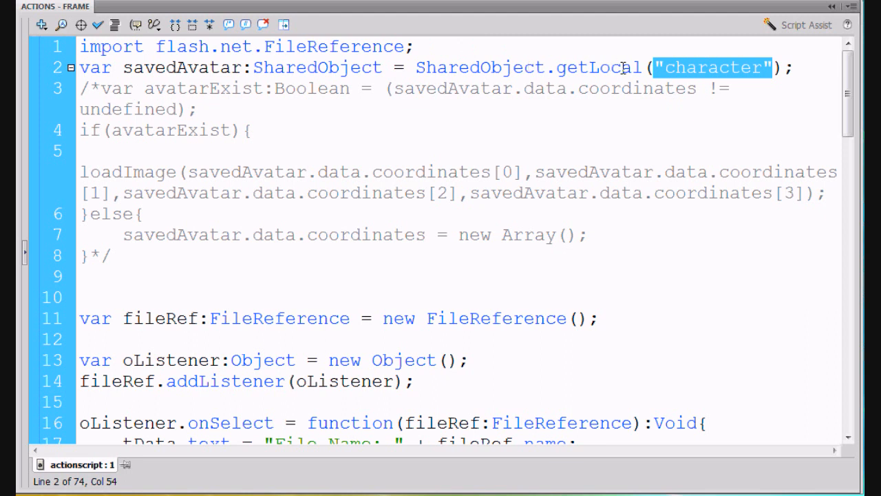
pyautogui.moveTo(322, 89)
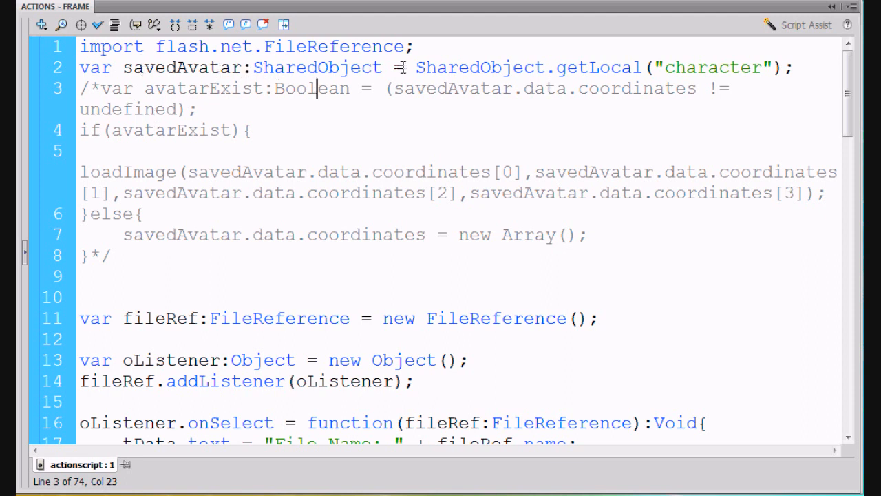
pyautogui.moveTo(702, 60)
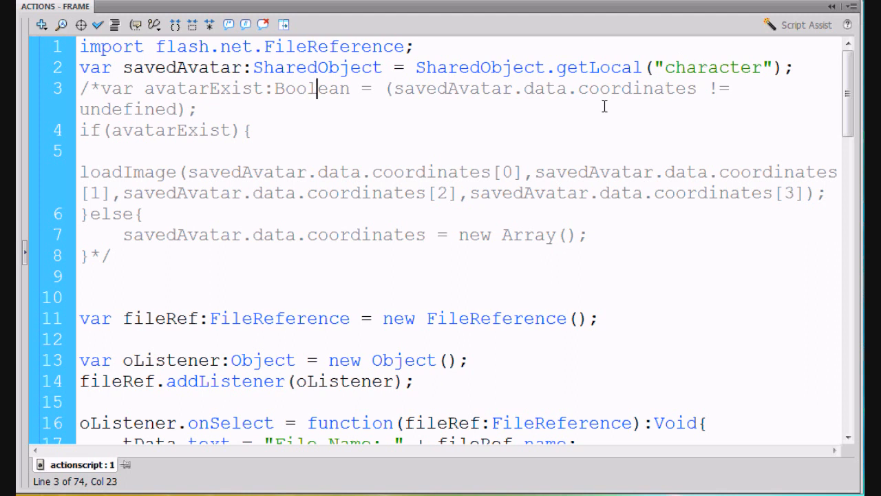
pyautogui.moveTo(650, 91)
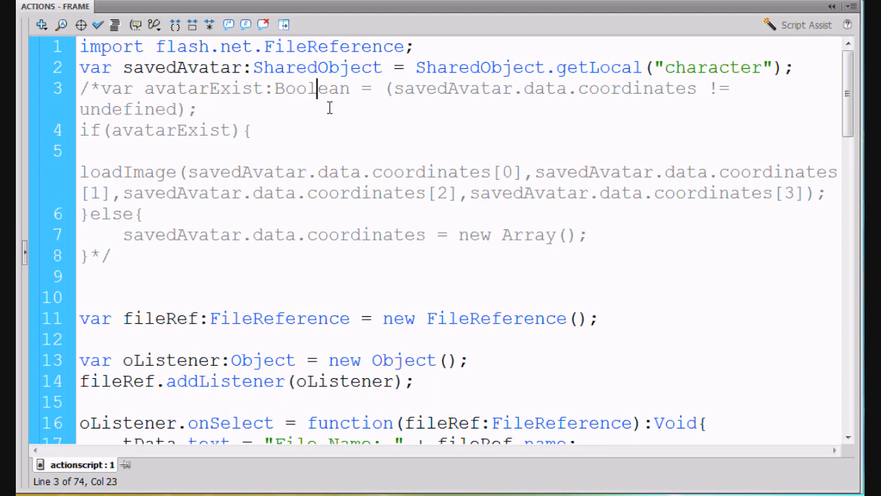
pyautogui.click(99, 88)
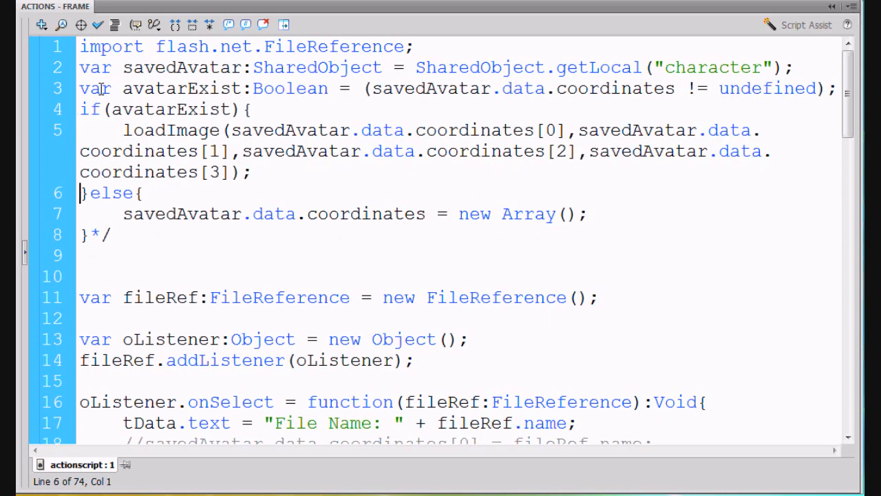
pyautogui.click(113, 234)
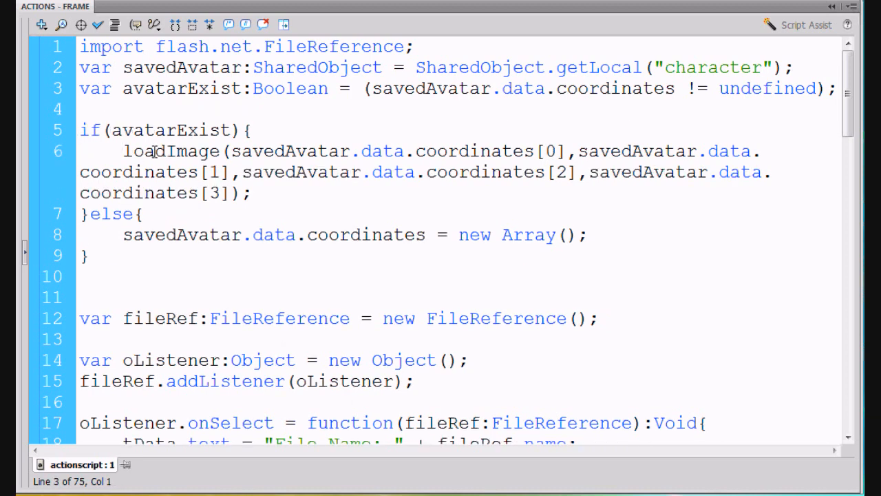
pyautogui.doubleClick(176, 88)
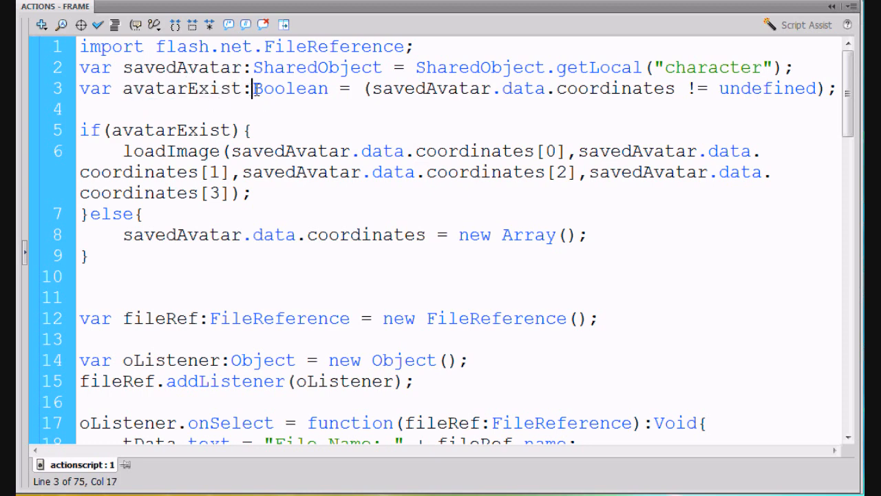
pyautogui.click(342, 88)
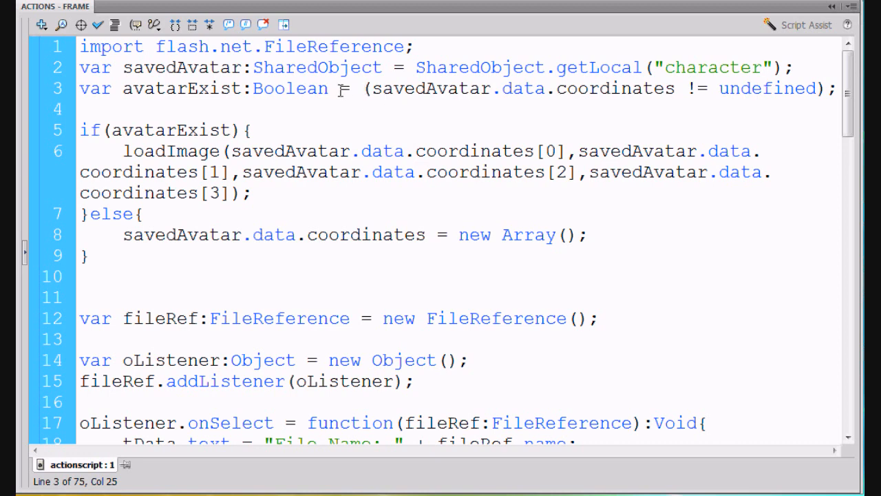
pyautogui.moveTo(424, 113)
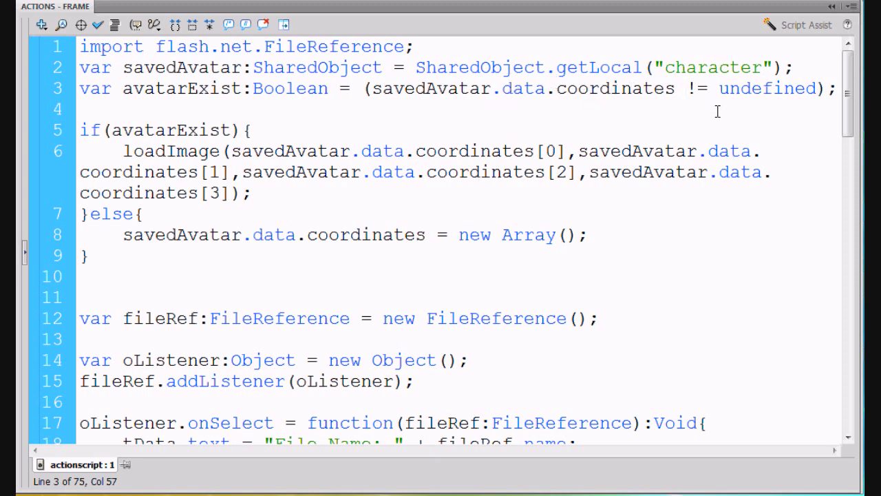
pyautogui.click(683, 88)
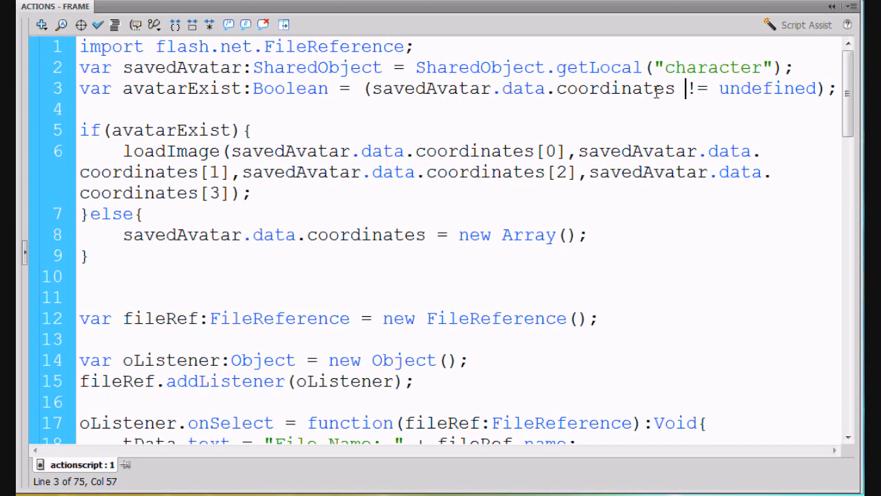
pyautogui.click(728, 88)
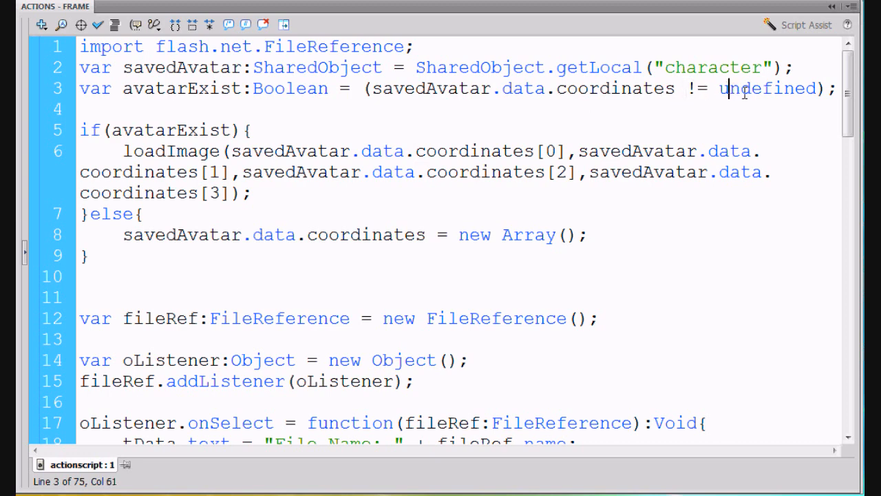
pyautogui.doubleClick(768, 88)
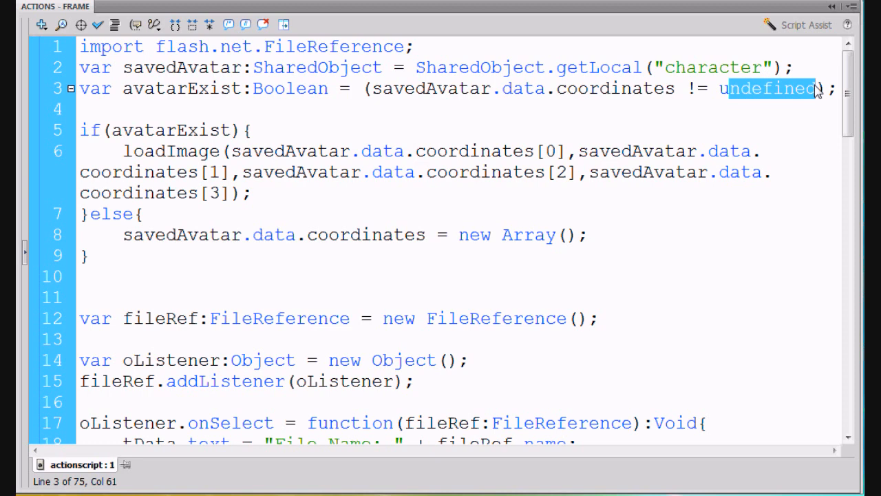
pyautogui.moveTo(750, 94)
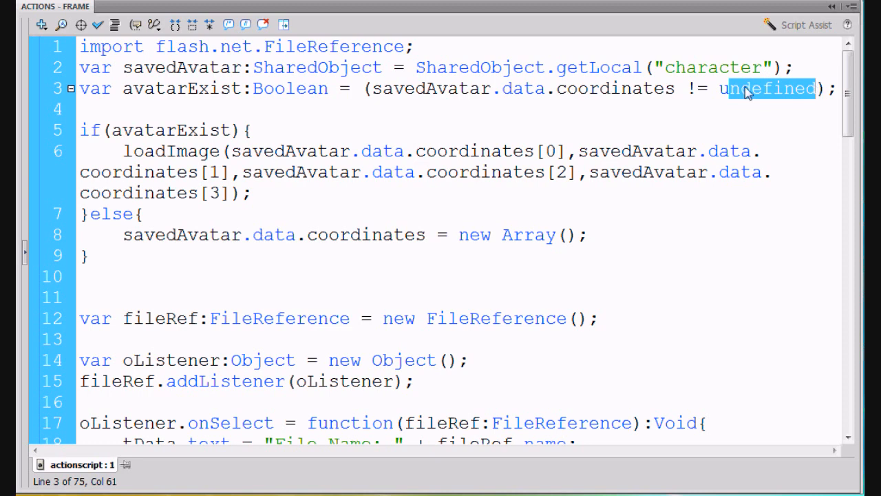
pyautogui.click(80, 109)
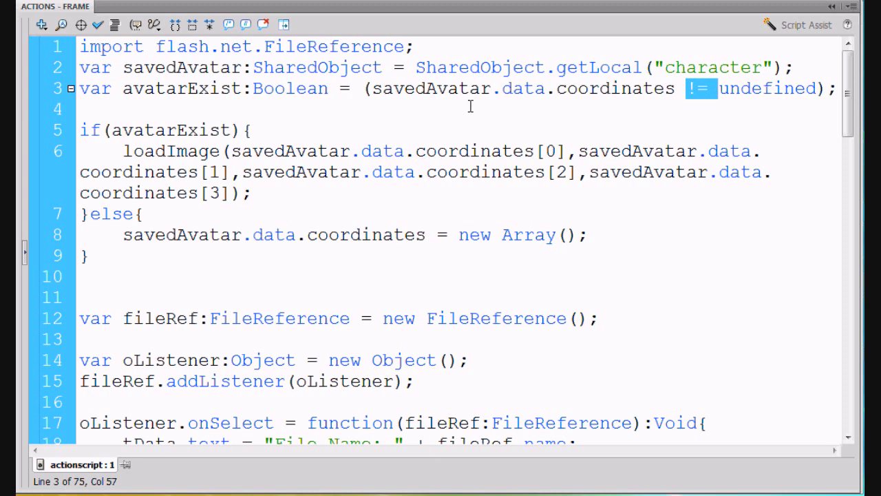
pyautogui.moveTo(661, 107)
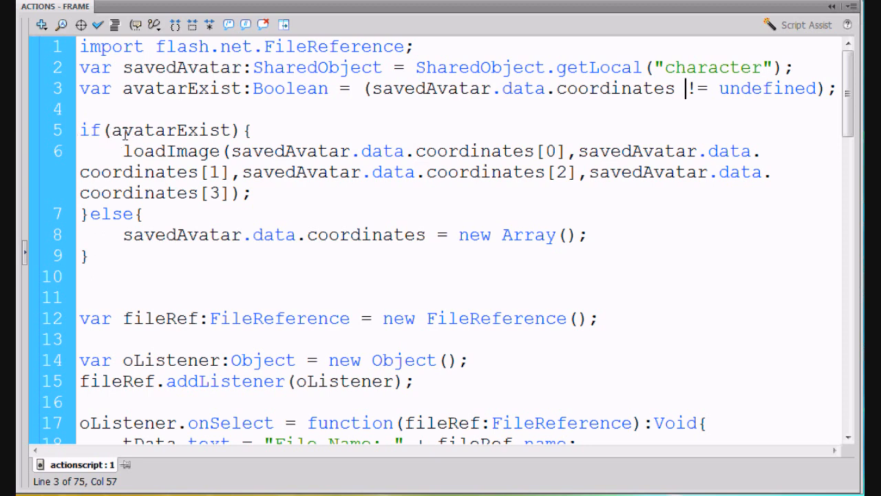
pyautogui.moveTo(140, 130)
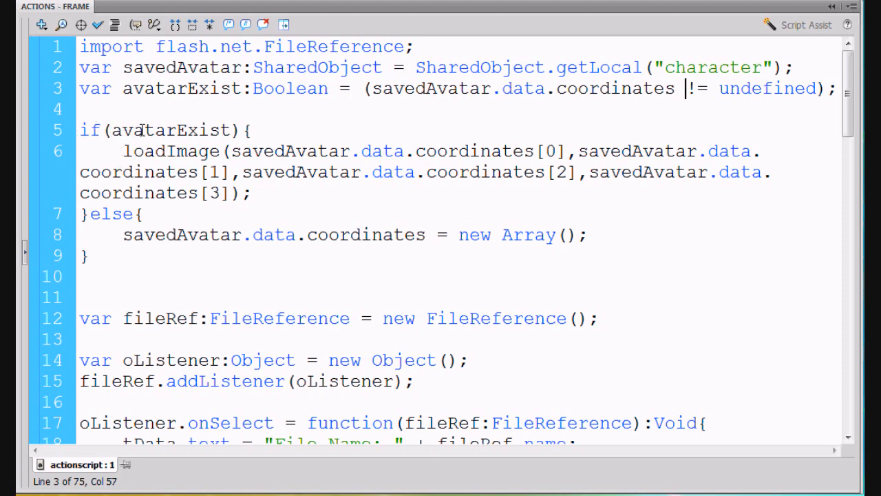
pyautogui.doubleClick(176, 129)
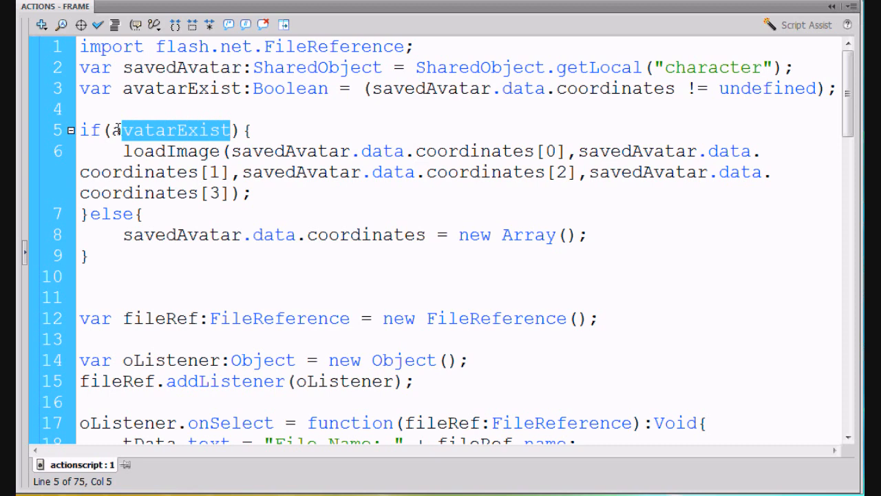
pyautogui.click(124, 150)
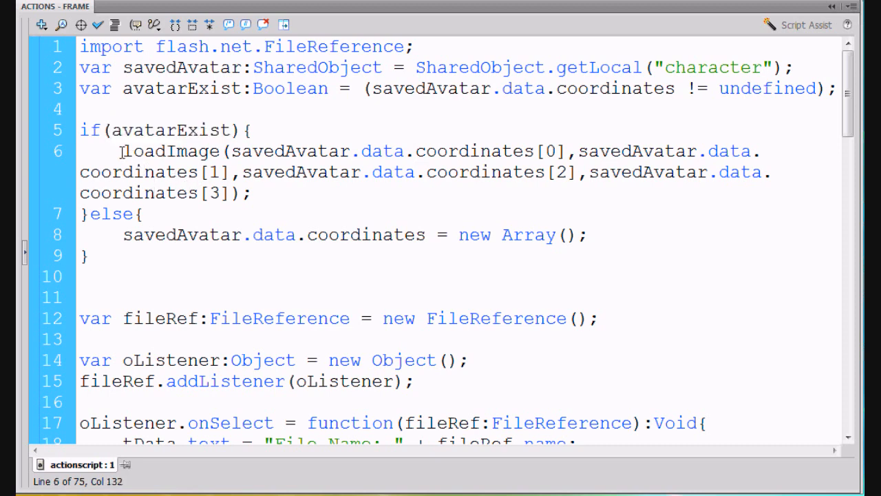
pyautogui.doubleClick(171, 150)
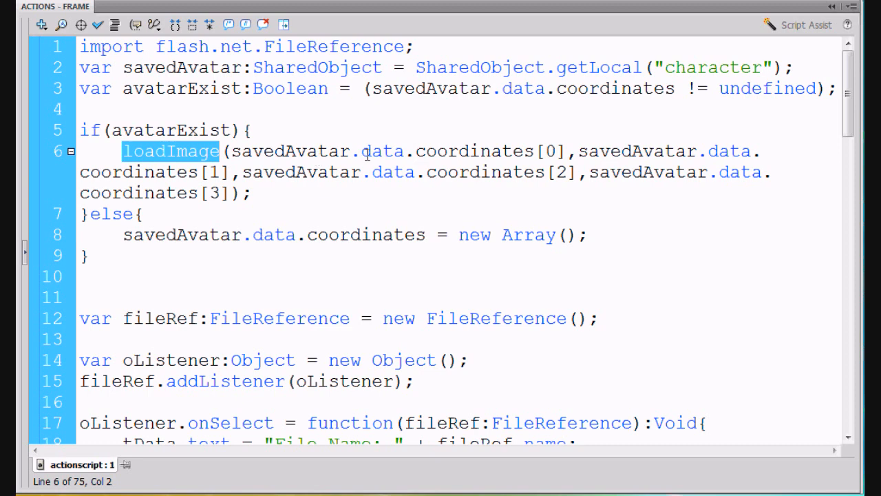
pyautogui.click(253, 193)
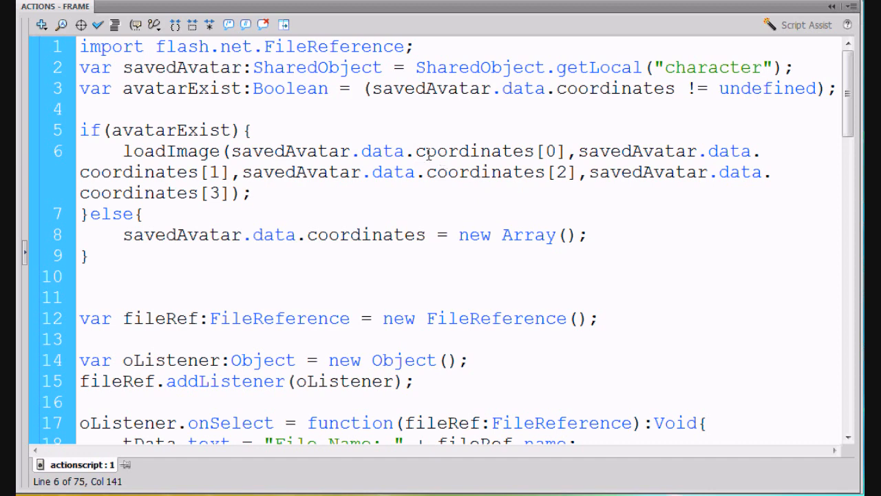
pyautogui.doubleClick(471, 150)
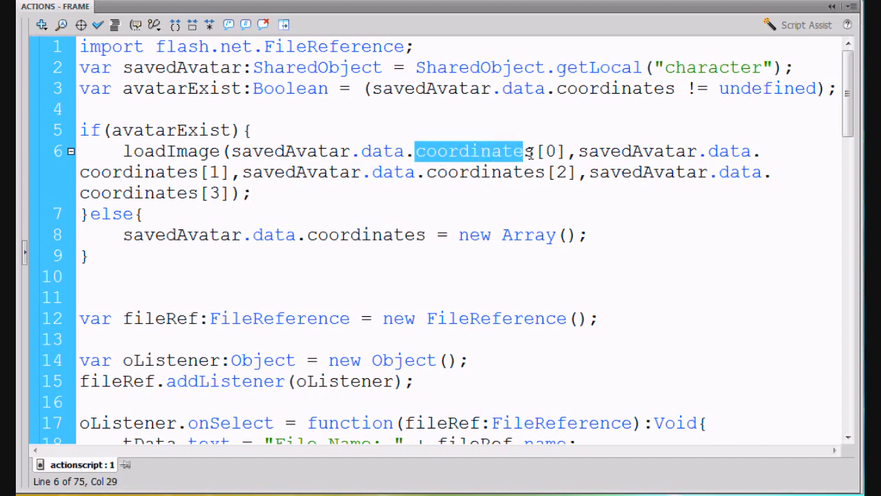
pyautogui.click(402, 173)
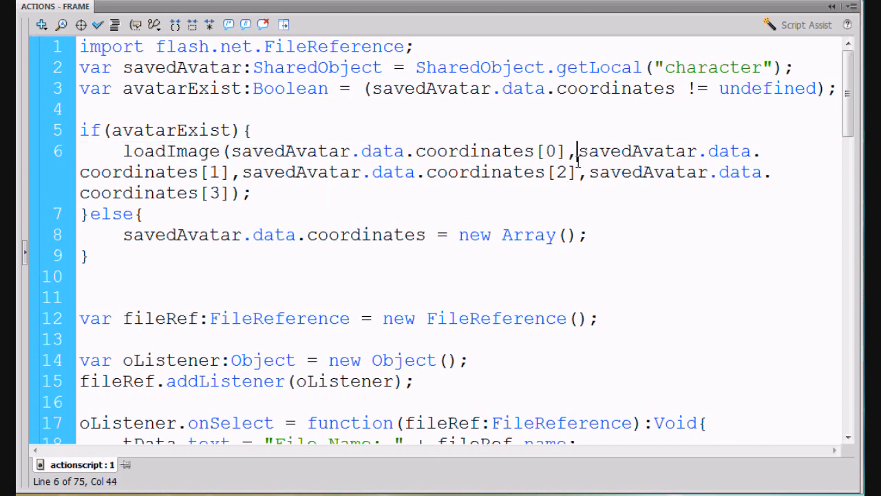
pyautogui.moveTo(576, 150); pyautogui.dragTo(234, 172)
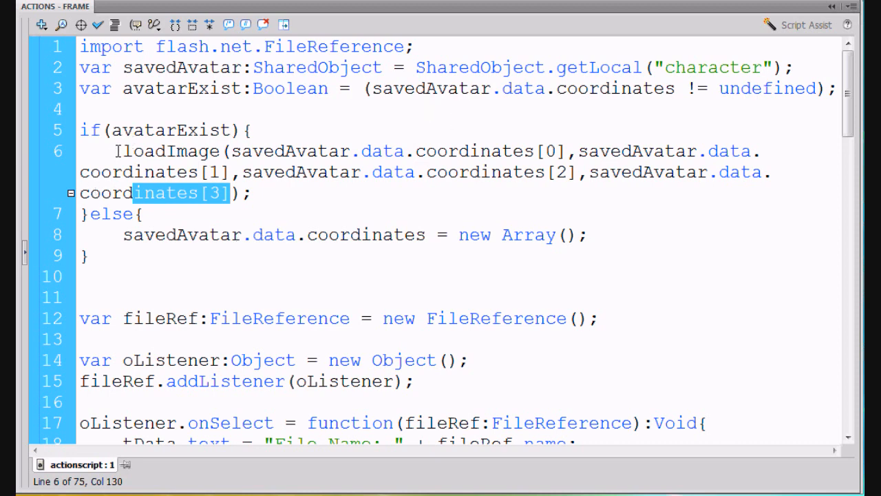
pyautogui.click(239, 150)
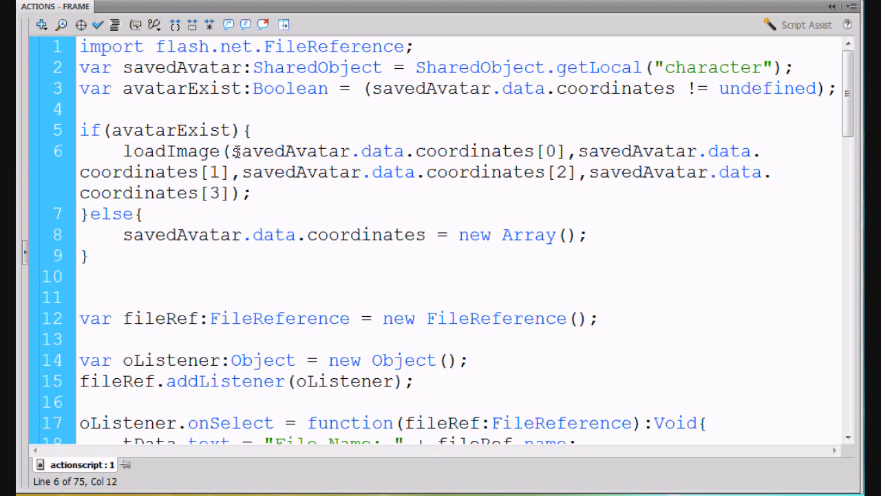
pyautogui.moveTo(234, 150); pyautogui.dragTo(232, 193)
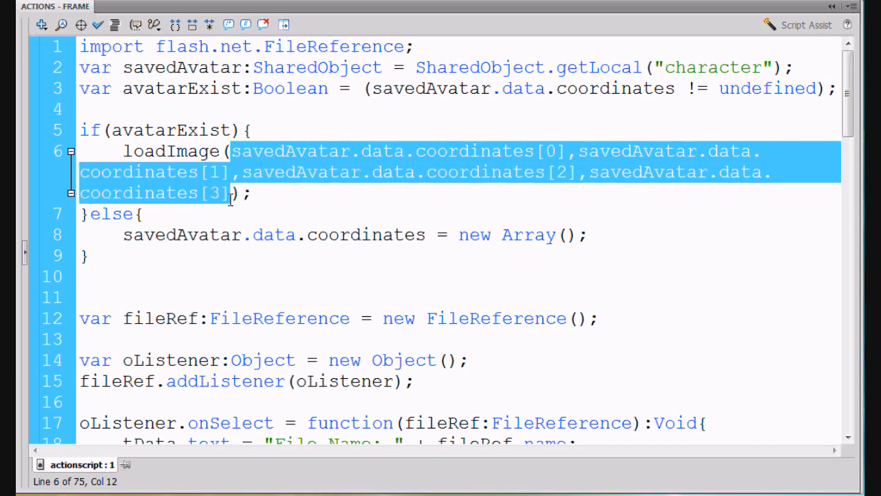
pyautogui.moveTo(204, 150)
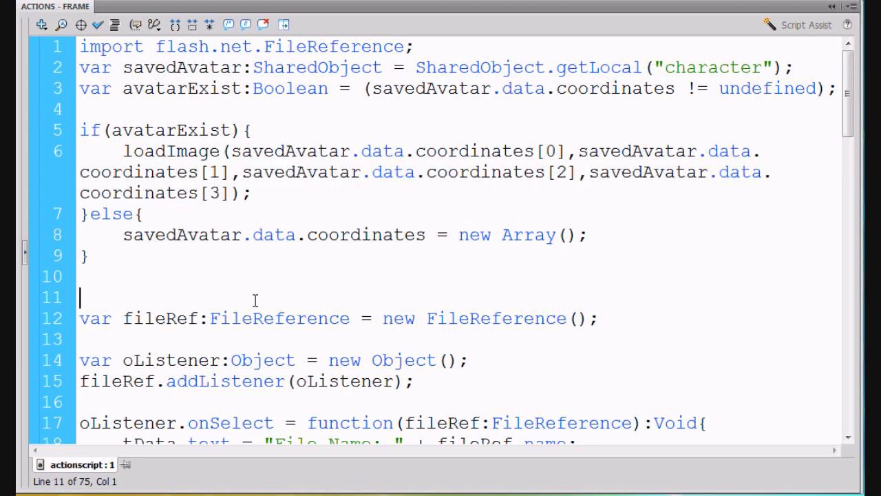
# - Select savedAvatar.data.coordinates in the else branch and delete the extra blank line above var fileRef
pyautogui.doubleClick(181, 234)
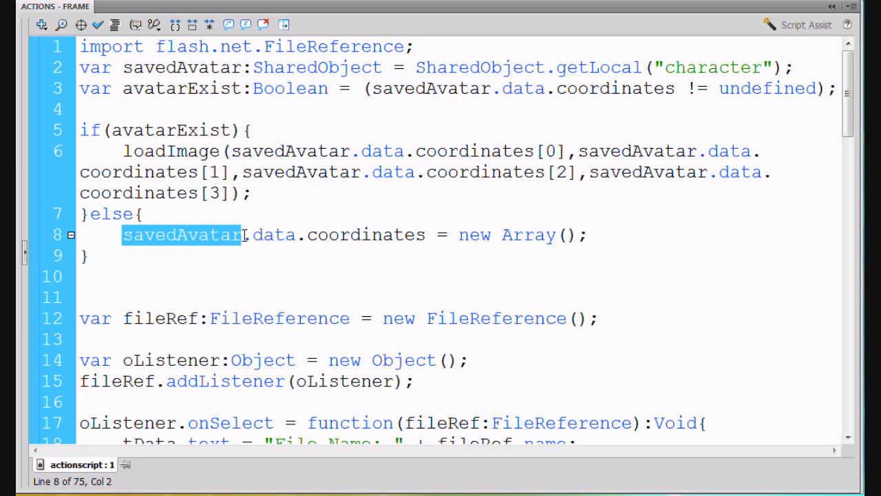
pyautogui.moveTo(245, 234); pyautogui.dragTo(426, 235)
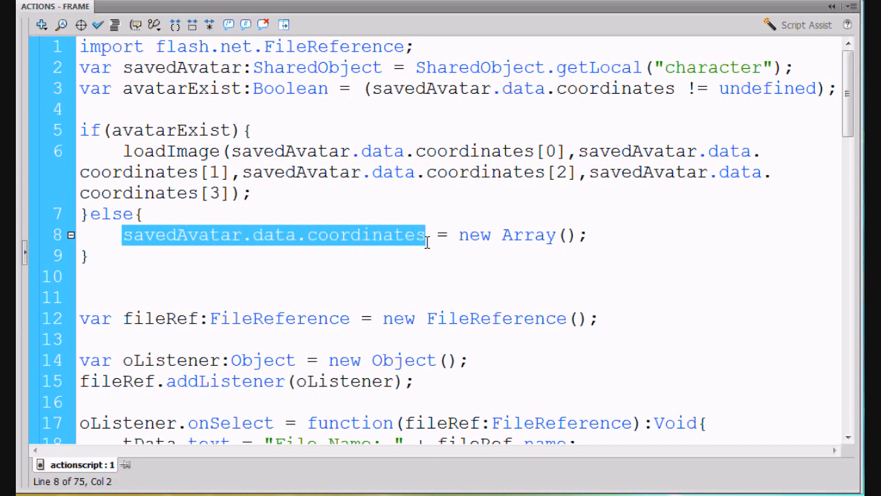
pyautogui.moveTo(186, 249)
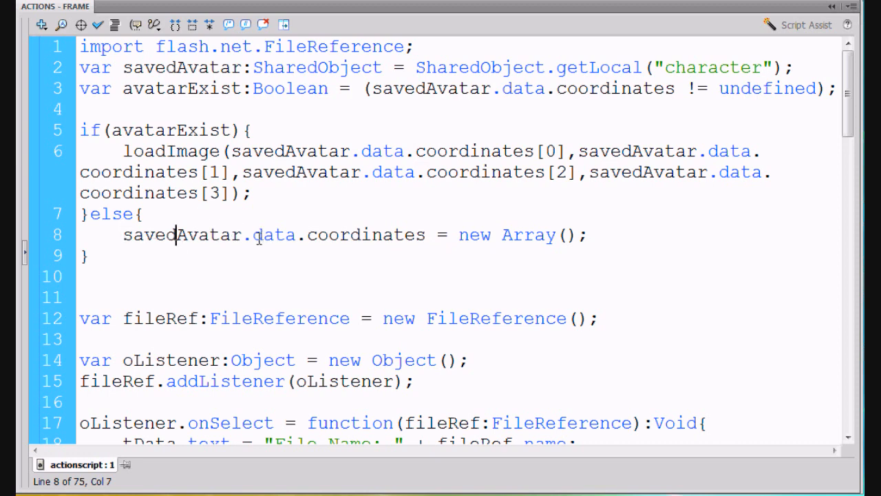
pyautogui.moveTo(437, 237)
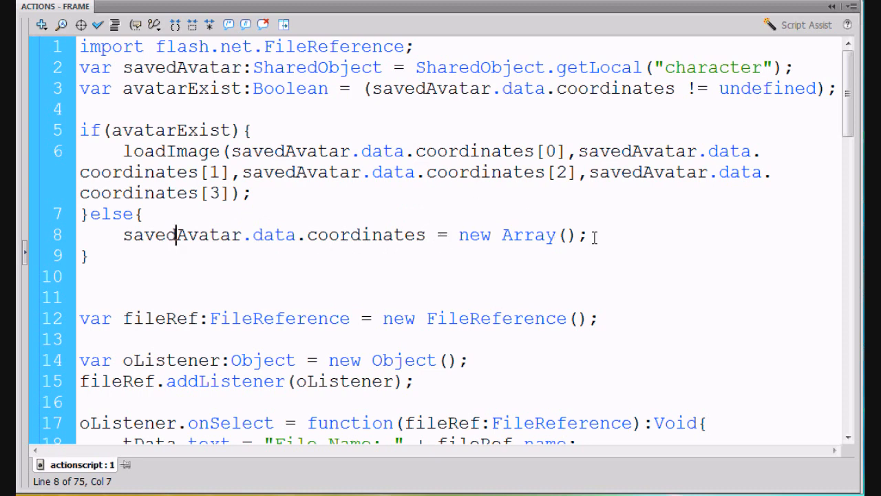
pyautogui.click(80, 298)
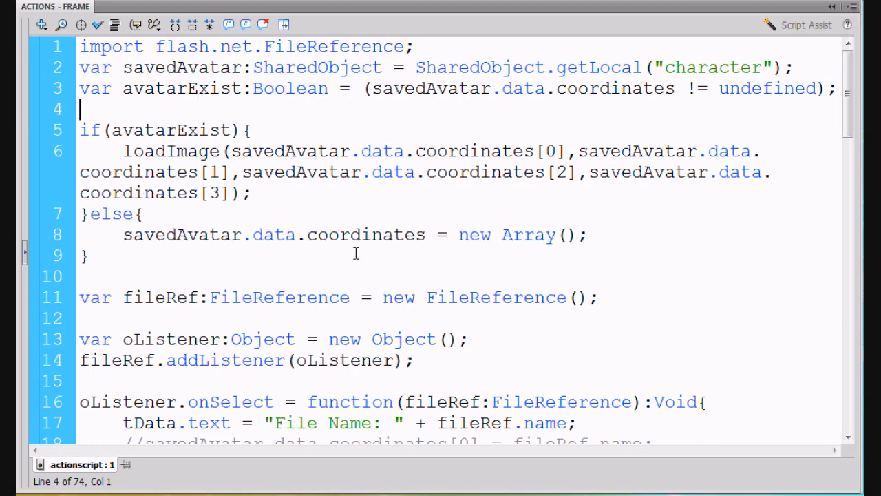
pyautogui.moveTo(292, 241)
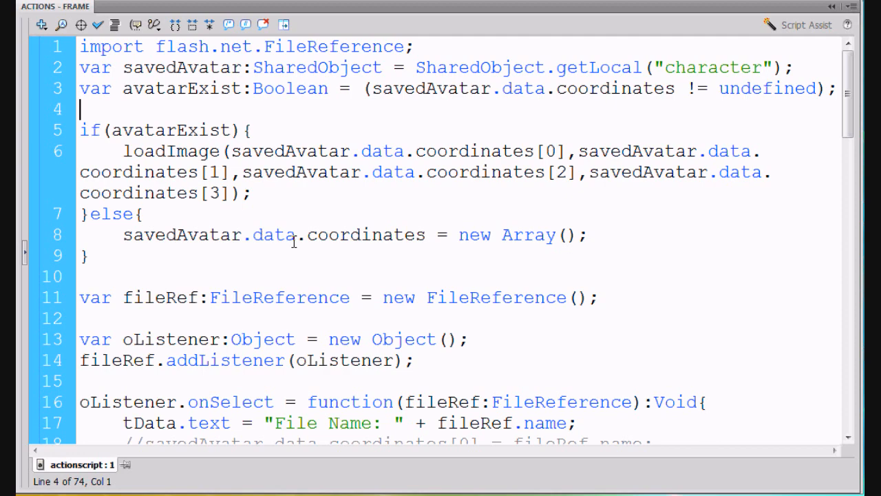